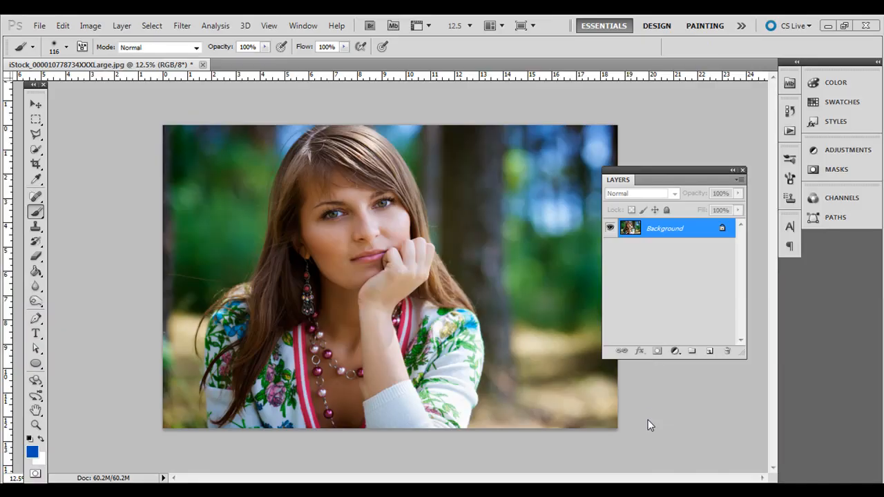
mouse_move(663, 325)
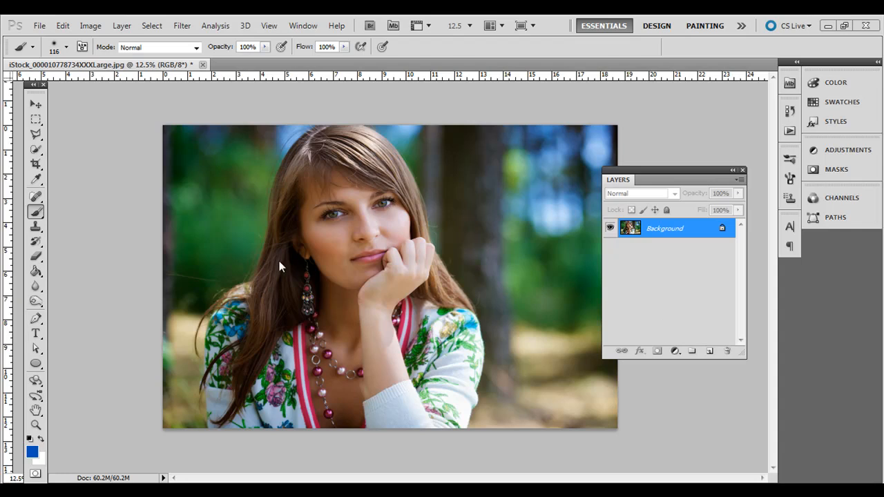
mouse_move(290, 185)
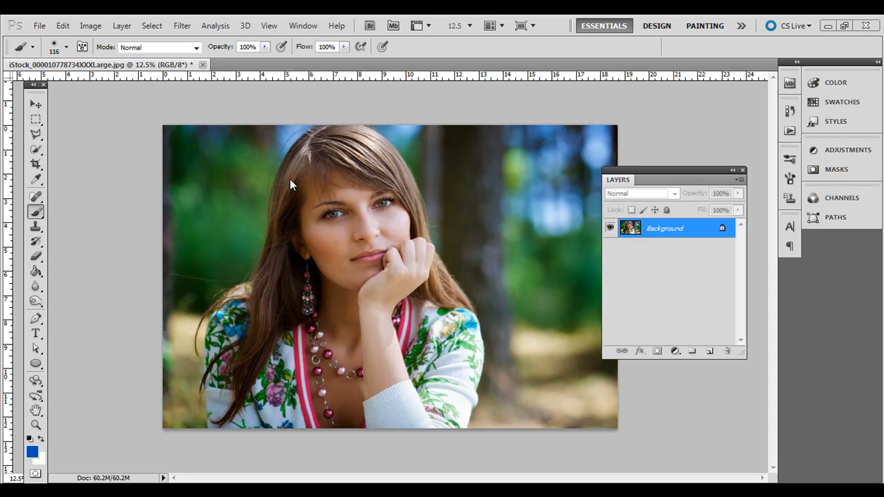
mouse_move(666, 309)
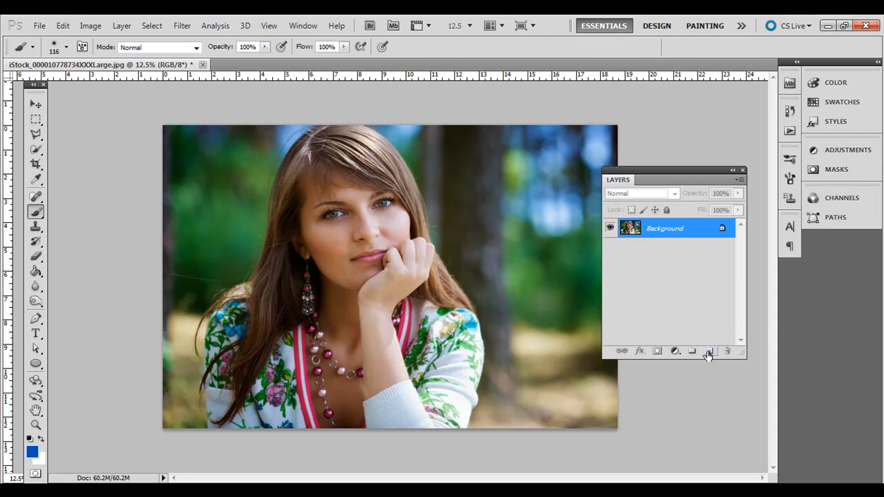
- Add empty Layer 1 above Background and choose a soft round zero-hardness 80 px brush
left_click(710, 351)
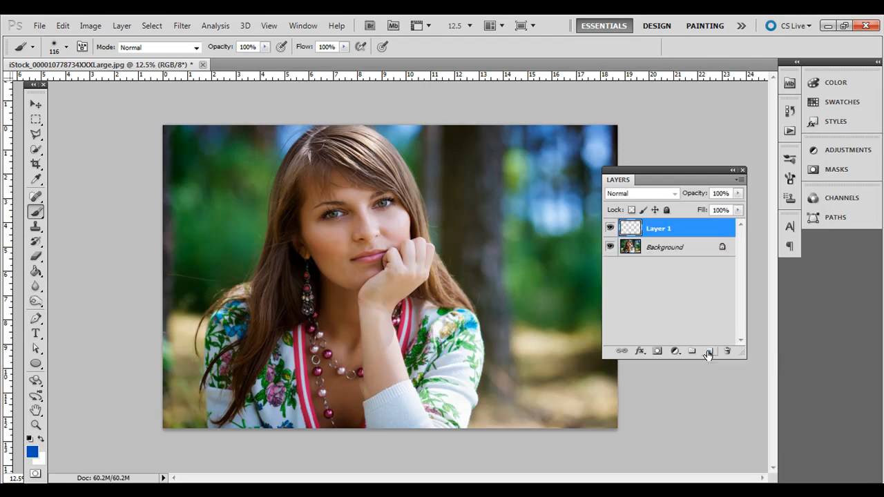
left_click(710, 351)
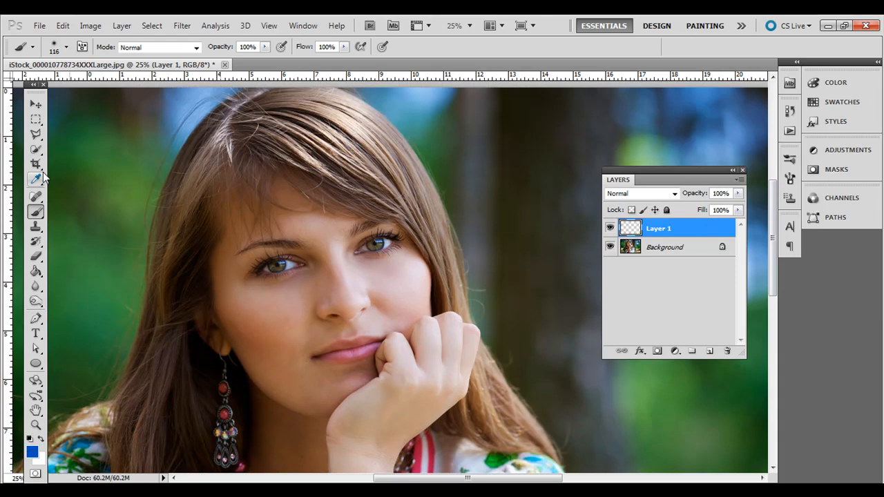
mouse_move(70, 148)
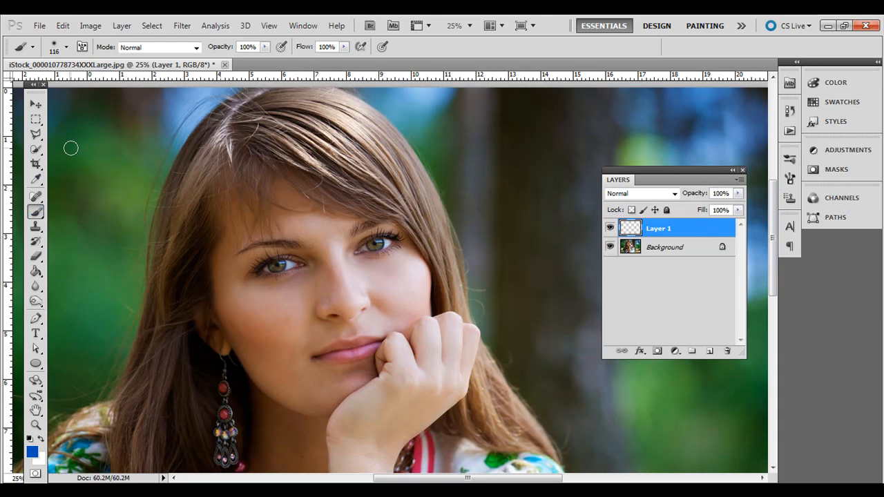
left_click(67, 47)
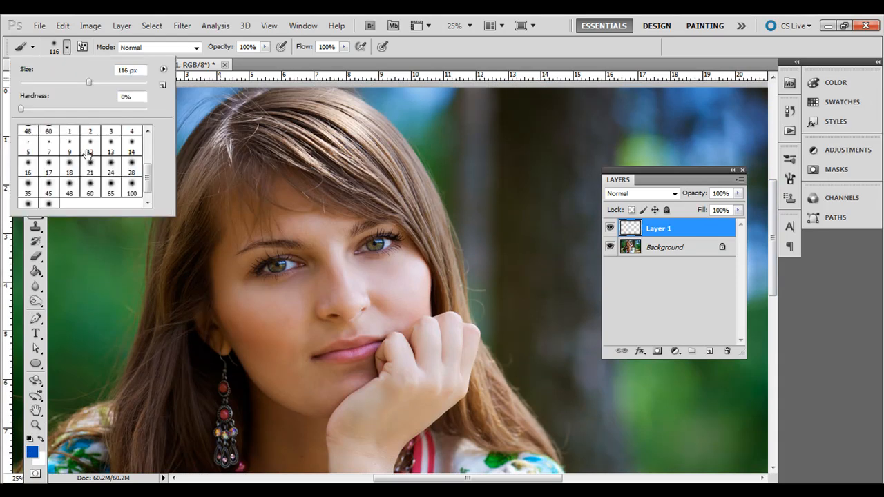
left_click(132, 193)
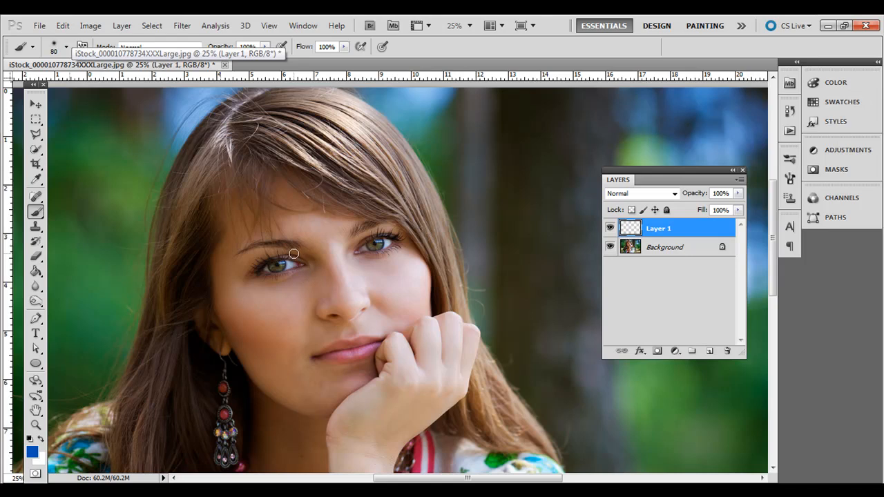
- Set the foreground colour to bright purple #9424fc
left_click(31, 450)
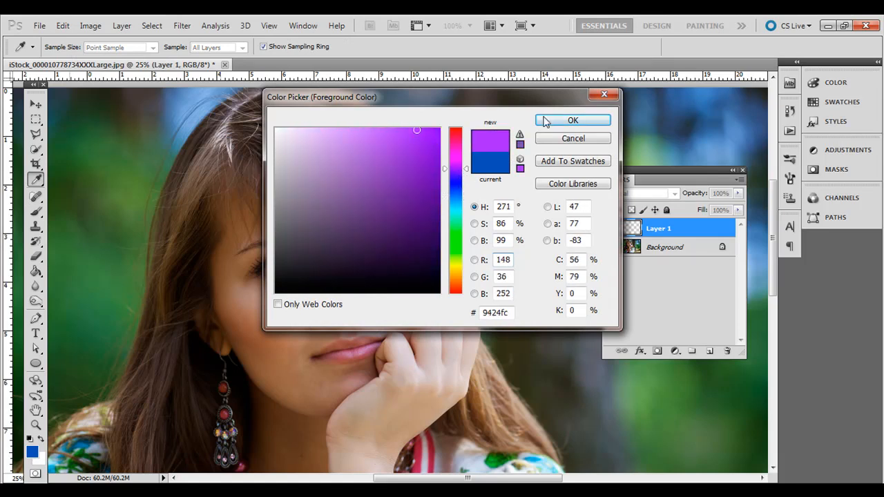
left_click(572, 120)
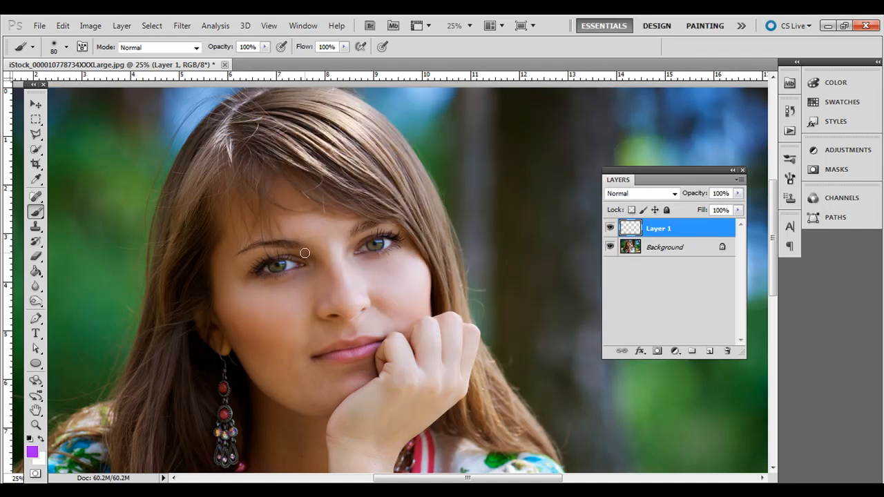
mouse_move(306, 258)
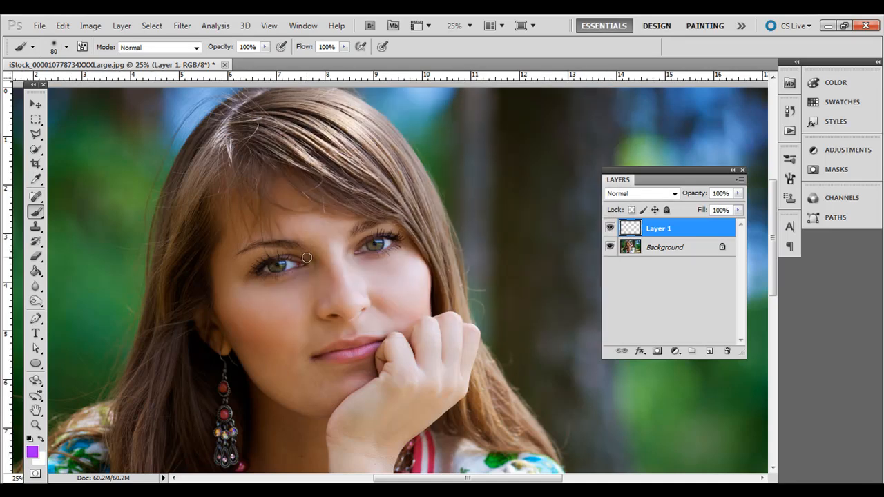
- Paint solid purple over the left and right upper eyelids on Layer 1
left_click_drag(307, 258, 289, 251)
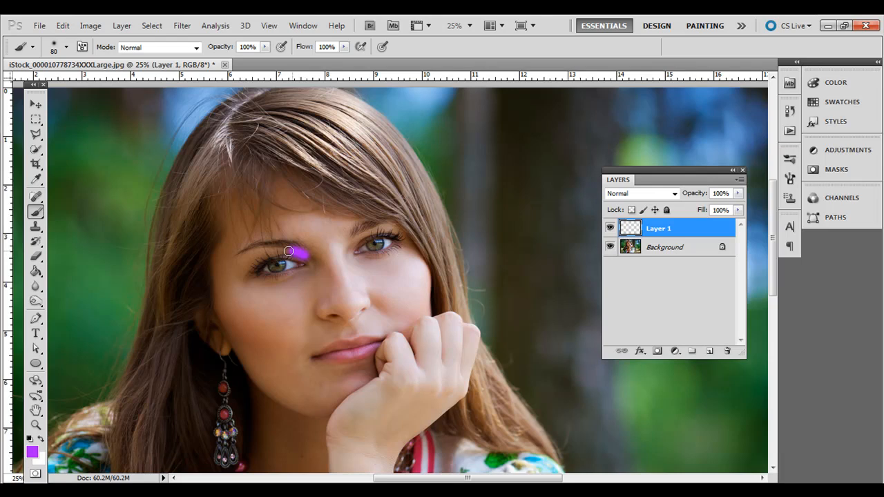
left_click_drag(290, 251, 251, 255)
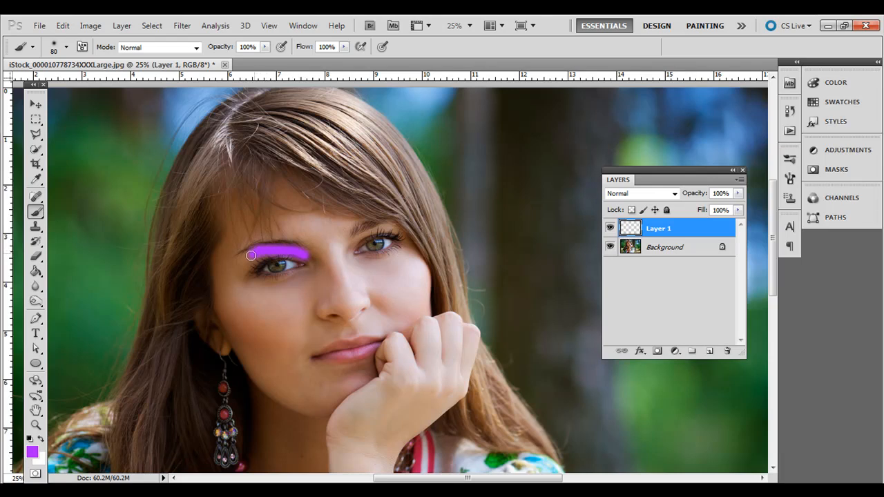
left_click_drag(251, 255, 238, 271)
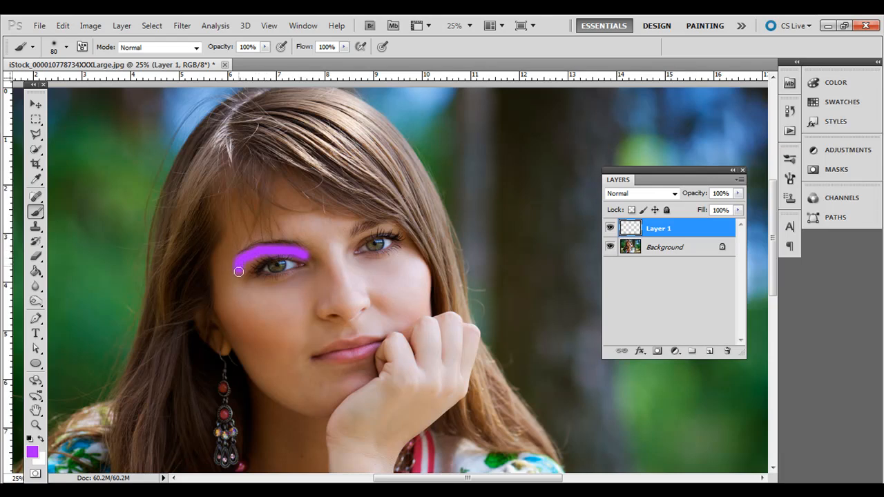
left_click_drag(238, 270, 285, 249)
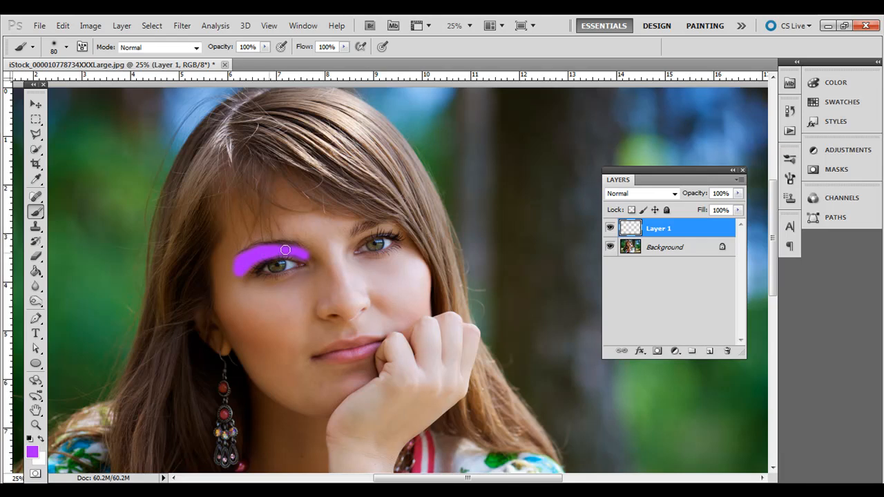
left_click_drag(284, 248, 242, 258)
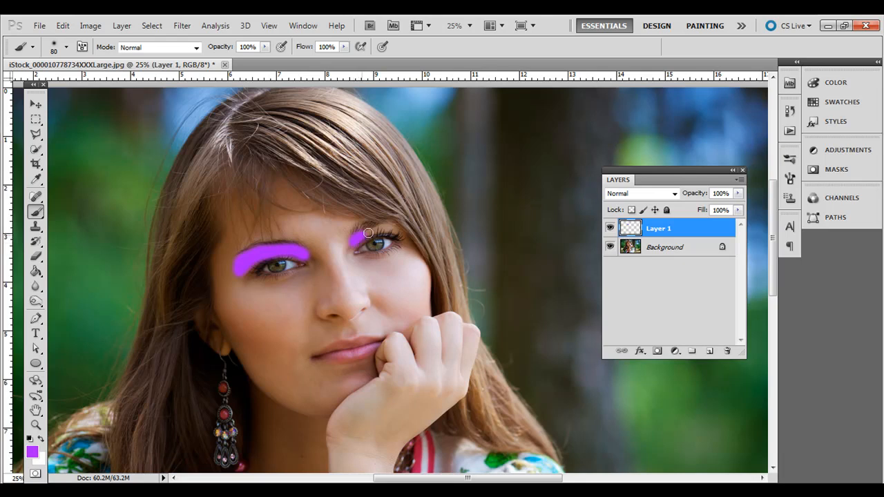
left_click_drag(367, 232, 400, 232)
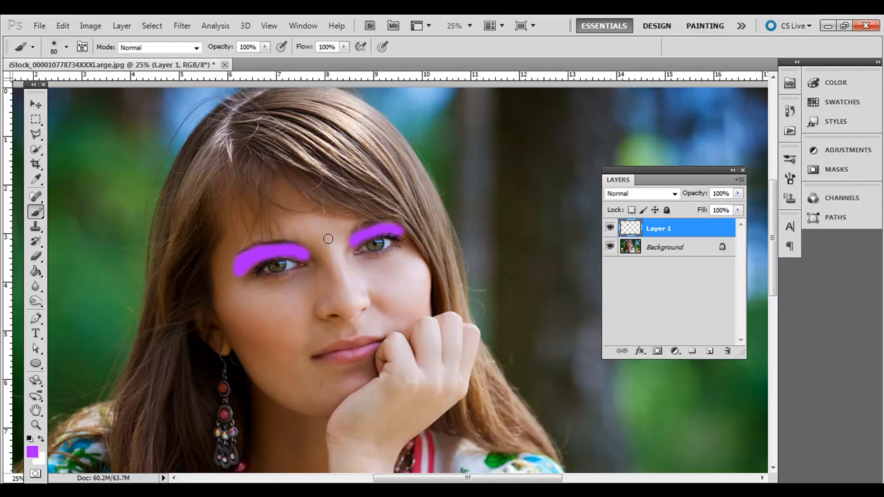
mouse_move(298, 230)
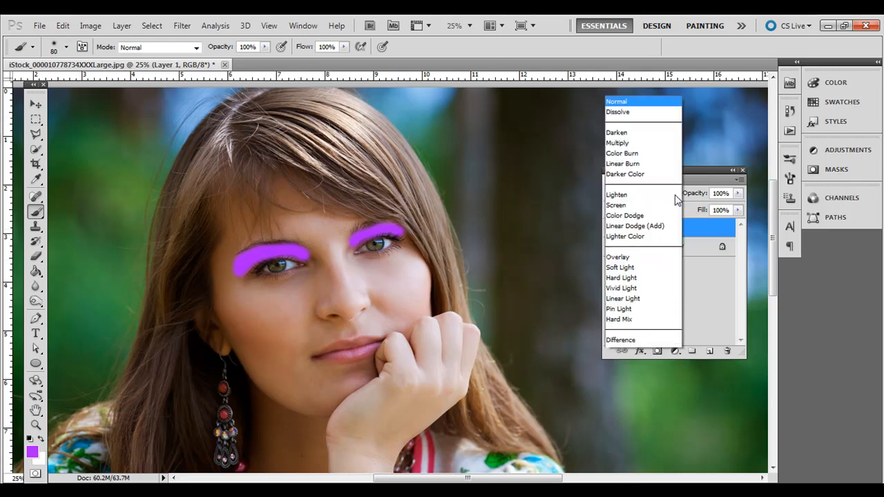
- Cycle Layer 1 through the blend modes and settle on Overlay for a pink eyelid tint
left_click(618, 112)
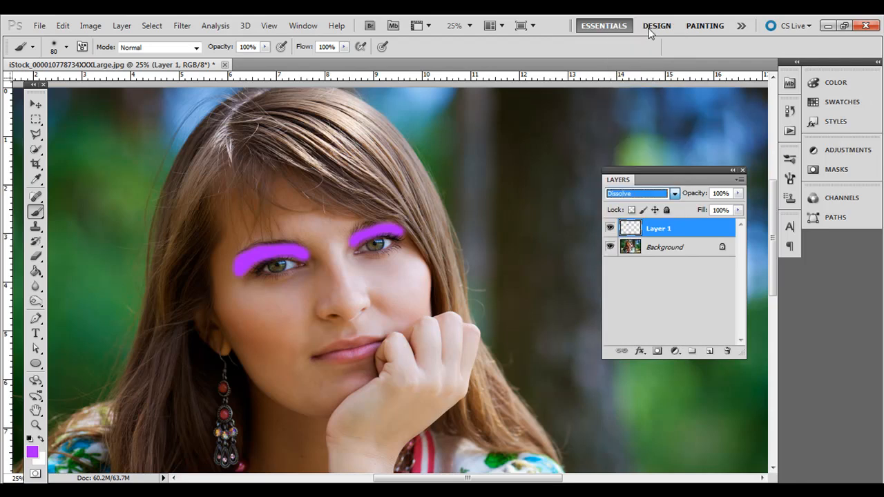
left_click(639, 193)
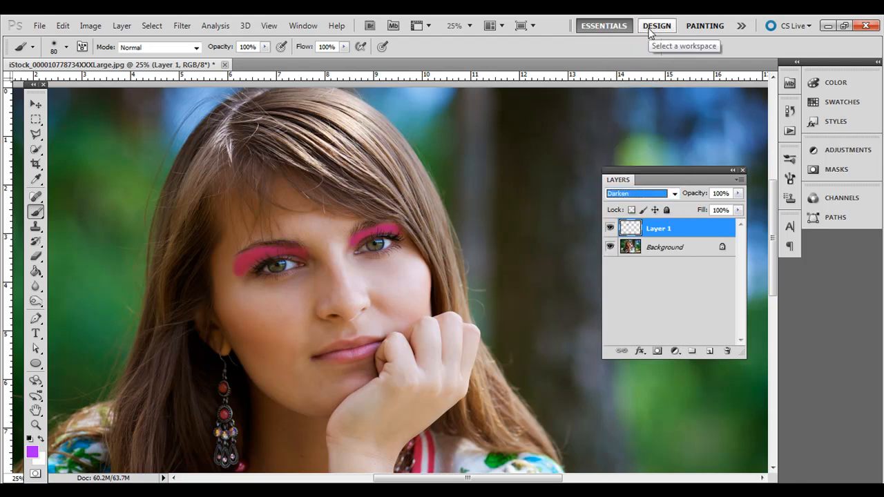
left_click(638, 193)
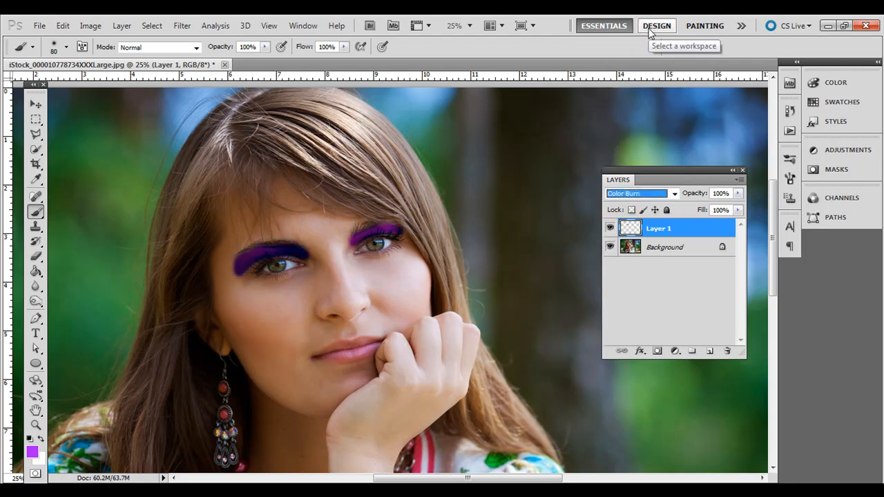
left_click(635, 193)
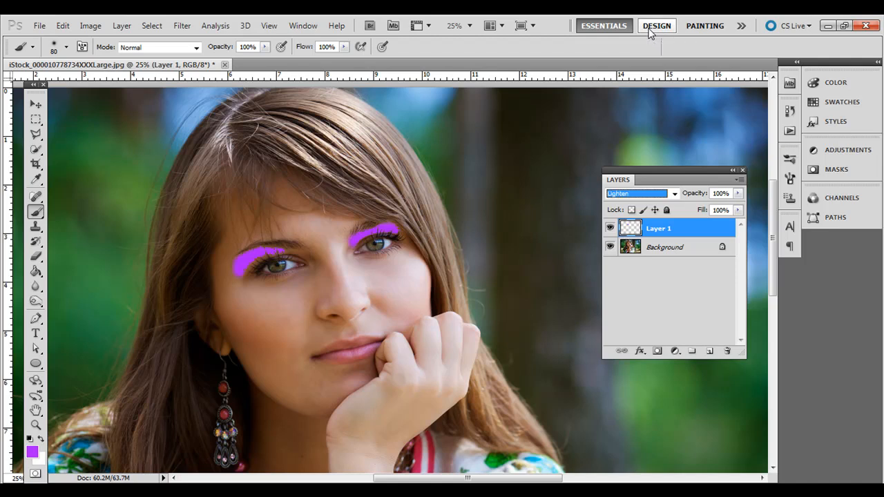
left_click(635, 194)
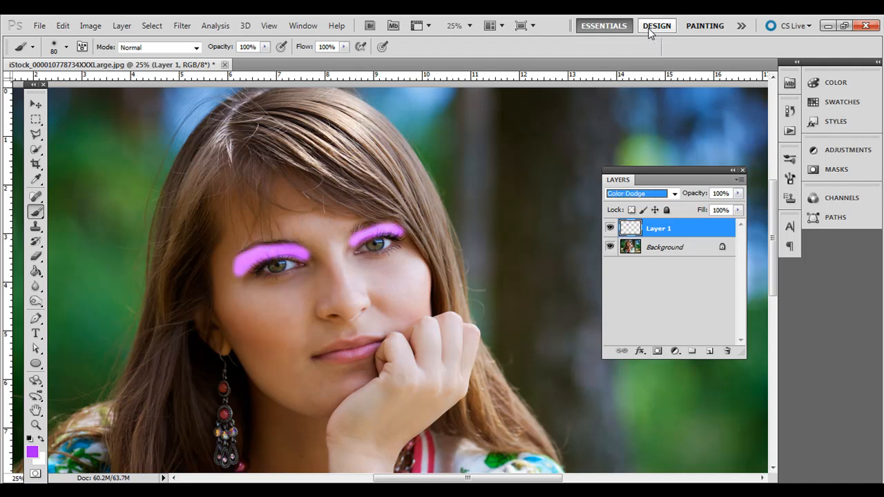
left_click(635, 193)
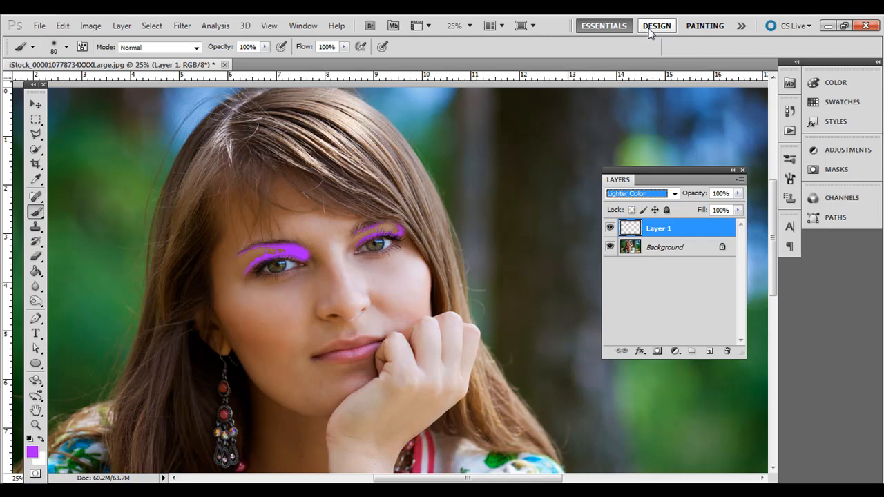
left_click(636, 194)
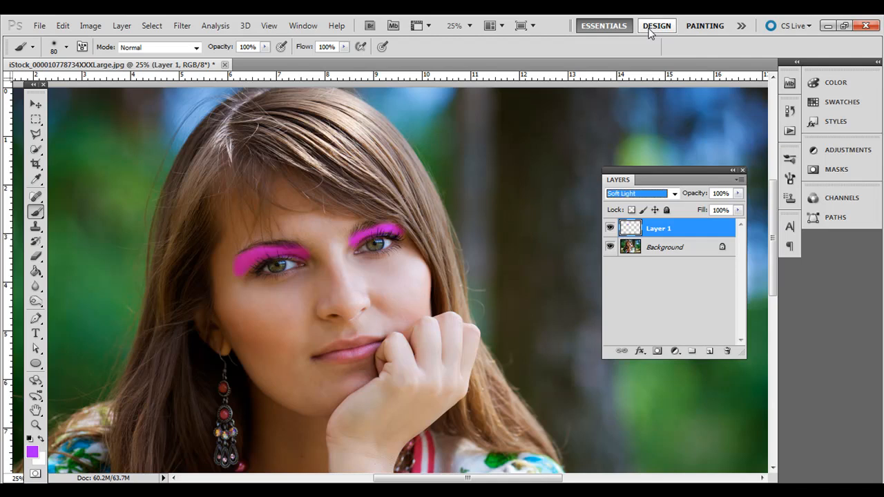
left_click(635, 193)
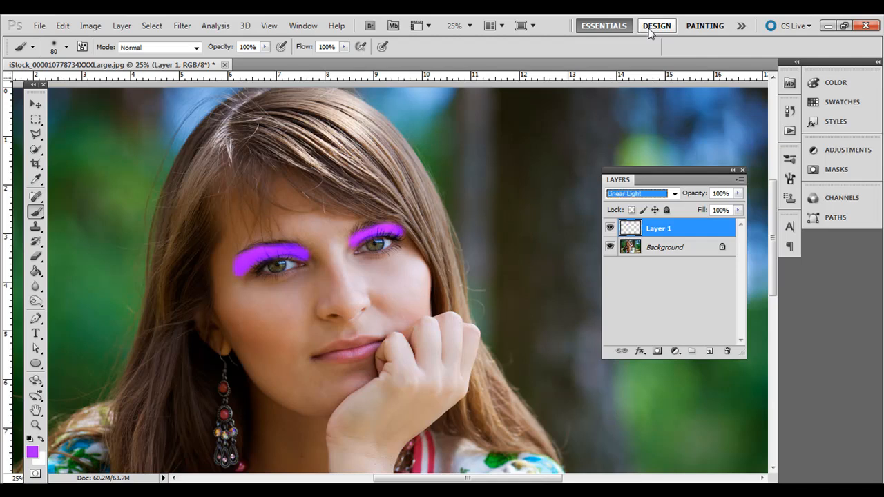
left_click(635, 193)
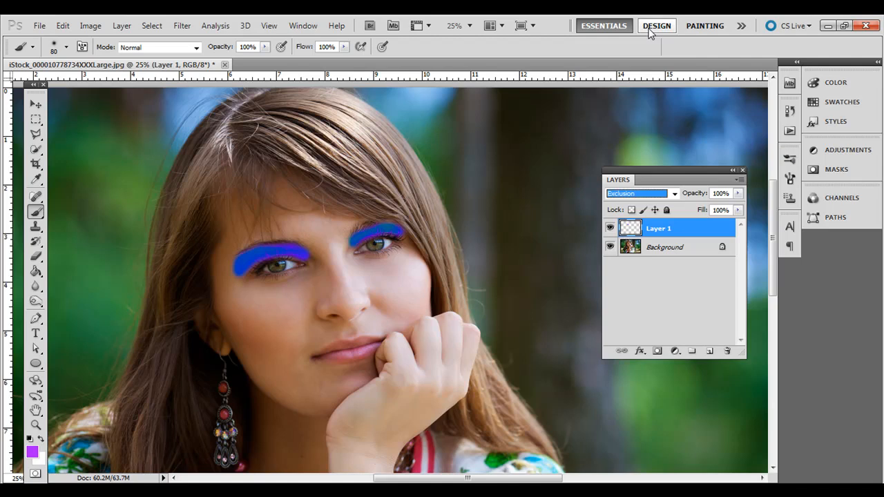
left_click(639, 193)
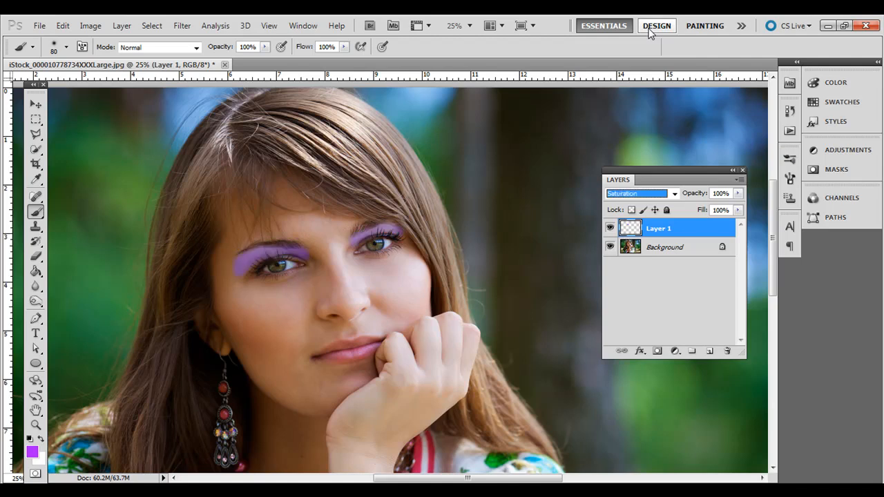
left_click(638, 194)
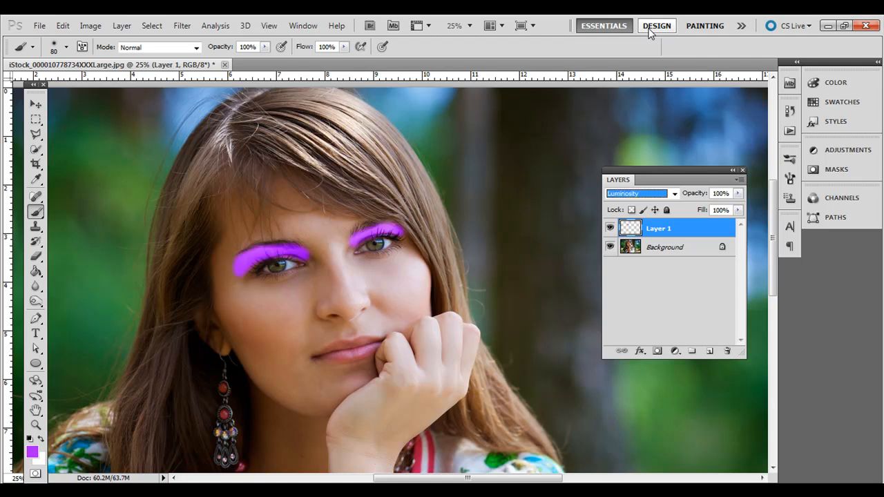
left_click(636, 194)
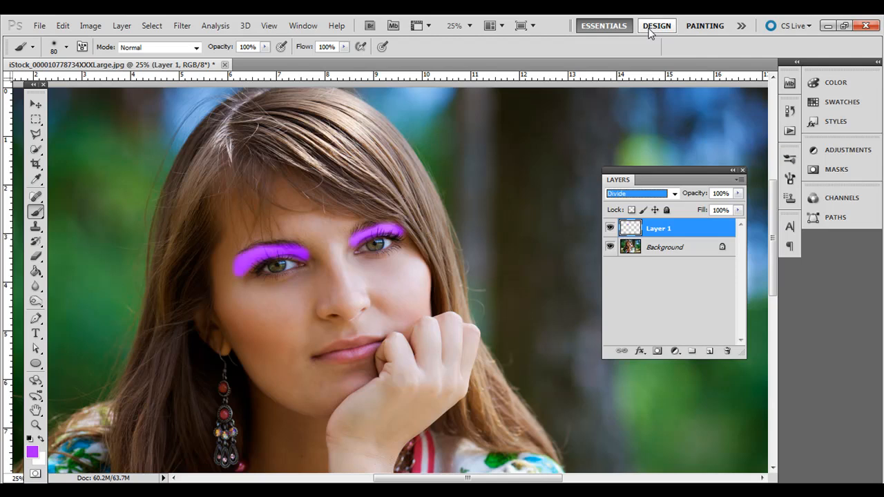
left_click(638, 194)
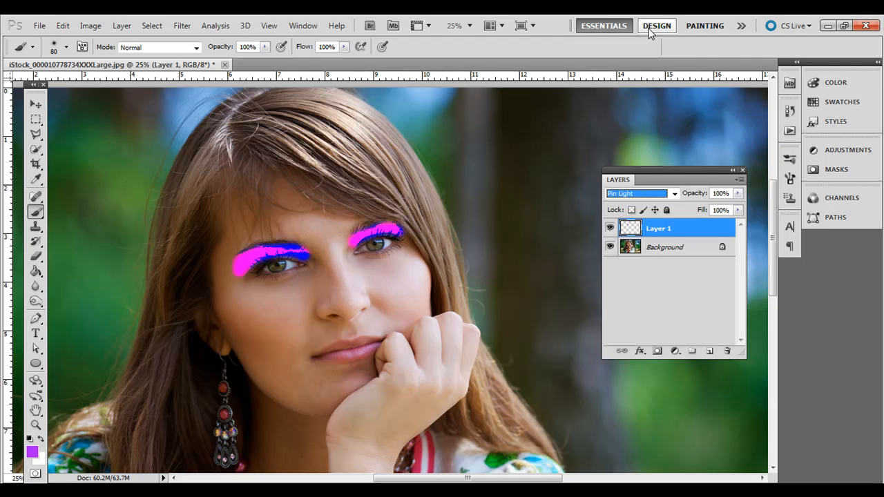
left_click(638, 194)
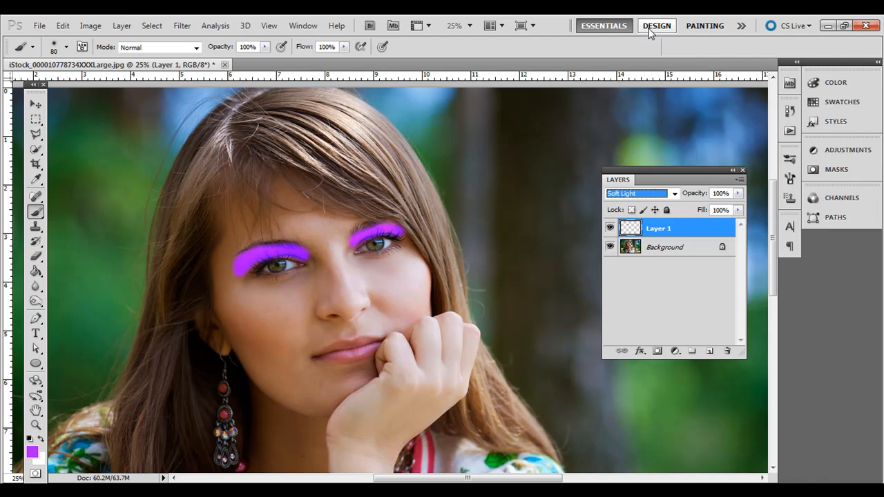
left_click(636, 193)
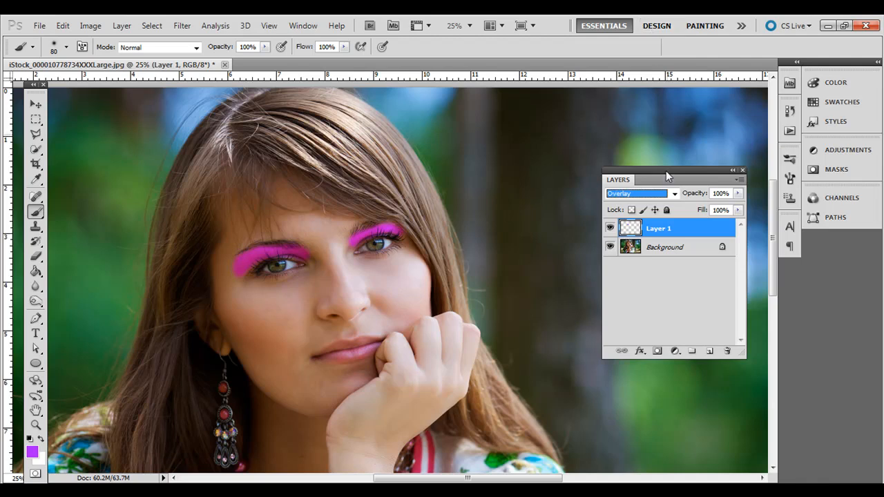
left_click(738, 193)
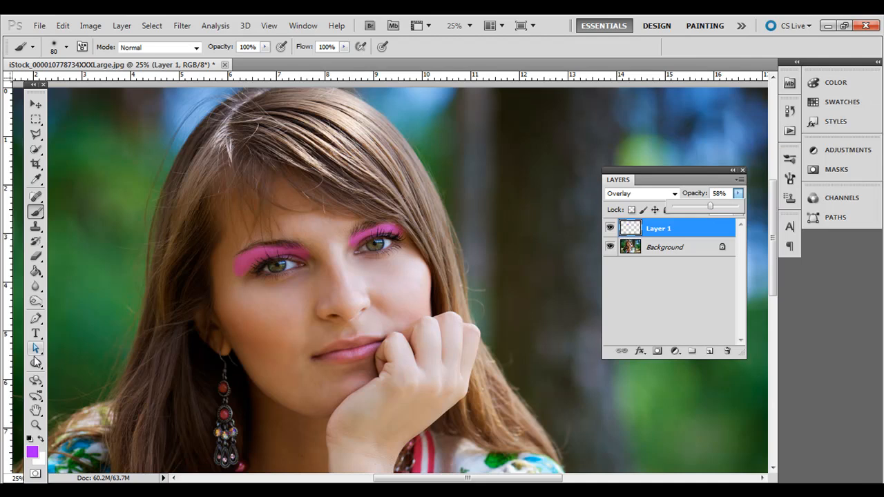
- Lower the eyeshadow layer's opacity to 58%
left_click(36, 257)
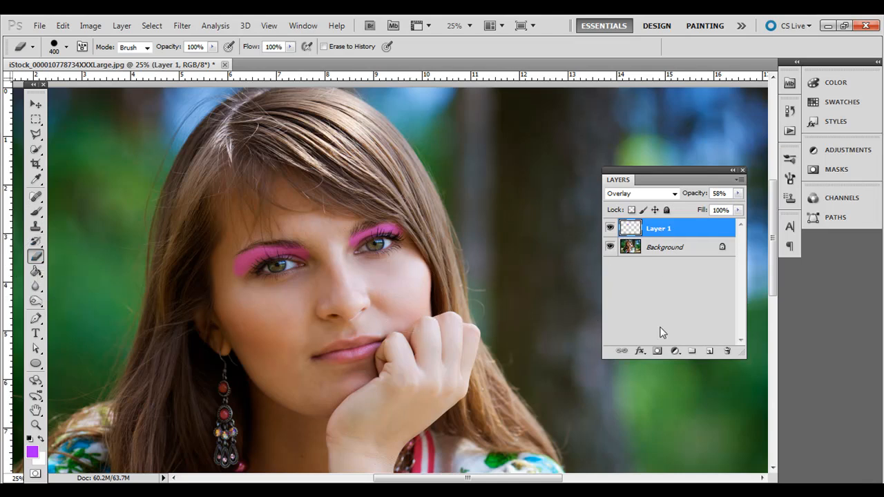
- Add a layer mask to the eyeshadow layer for painting with black
left_click(658, 351)
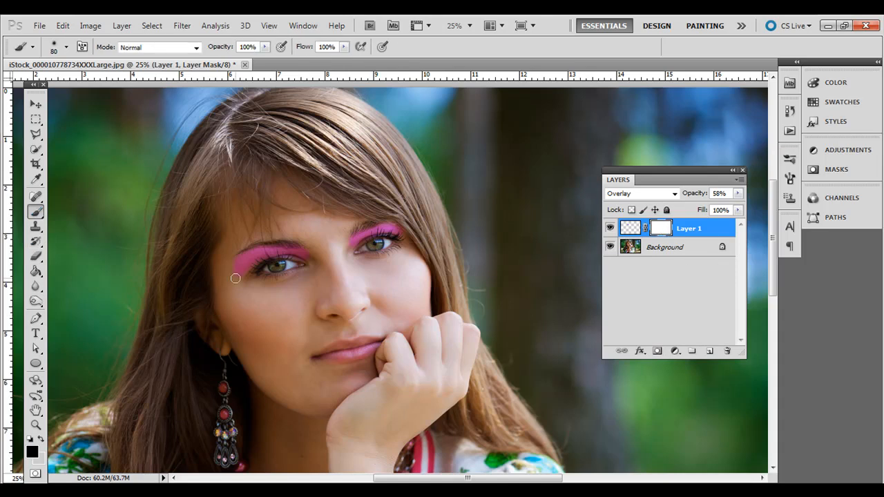
mouse_move(232, 259)
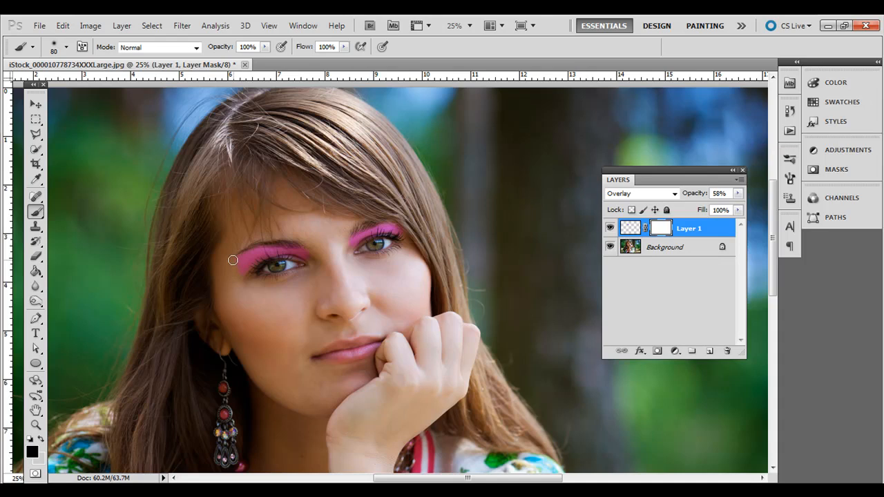
mouse_move(236, 259)
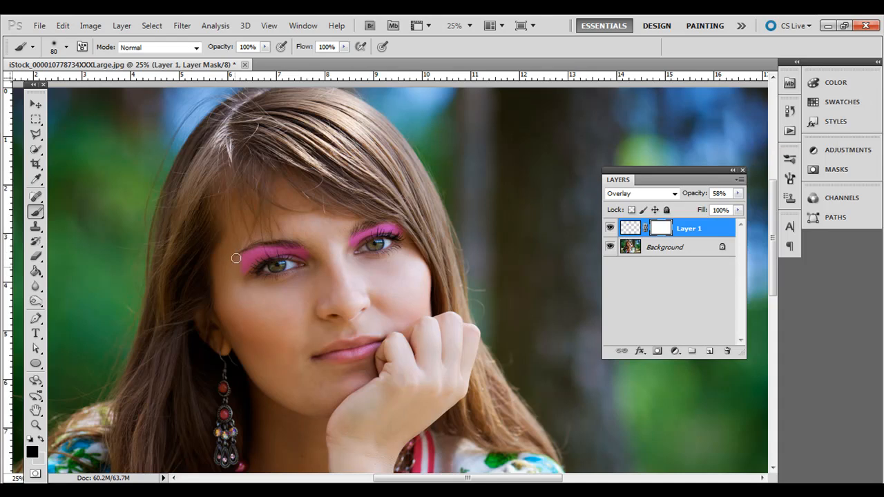
mouse_move(243, 254)
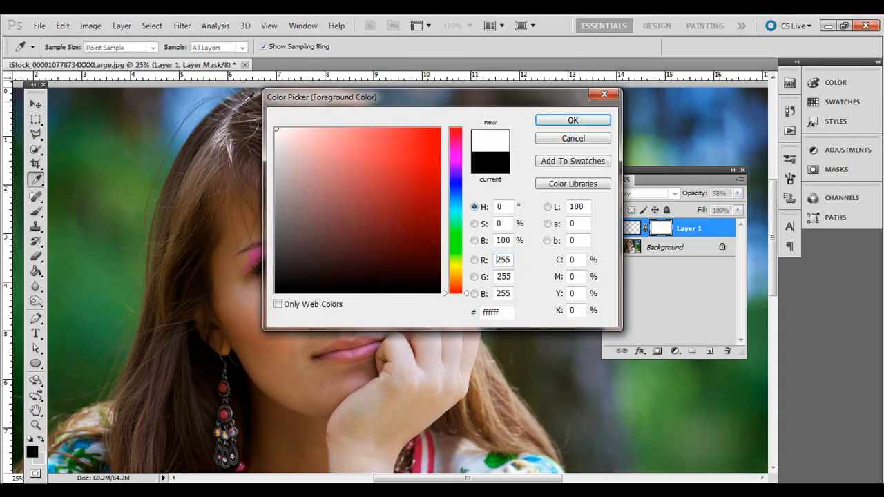
- Retouch the mask in white around the right eyelid, then reset the foreground to black
left_click(572, 119)
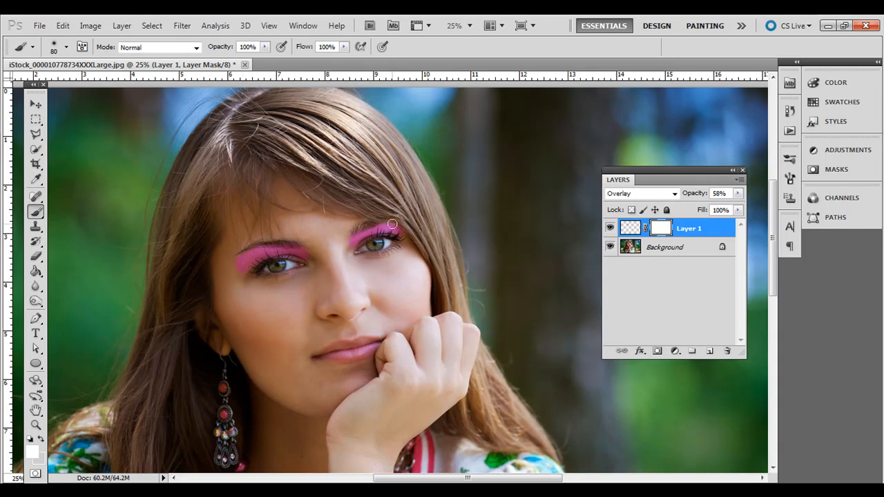
left_click(31, 453)
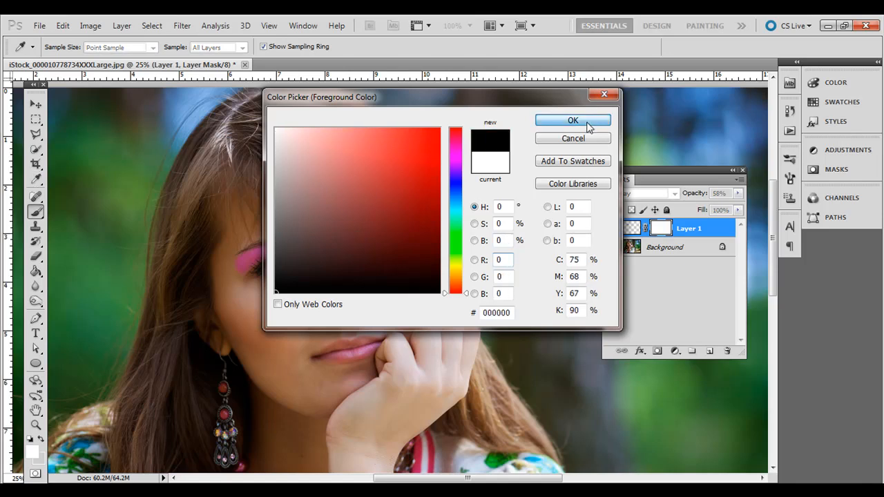
left_click(572, 121)
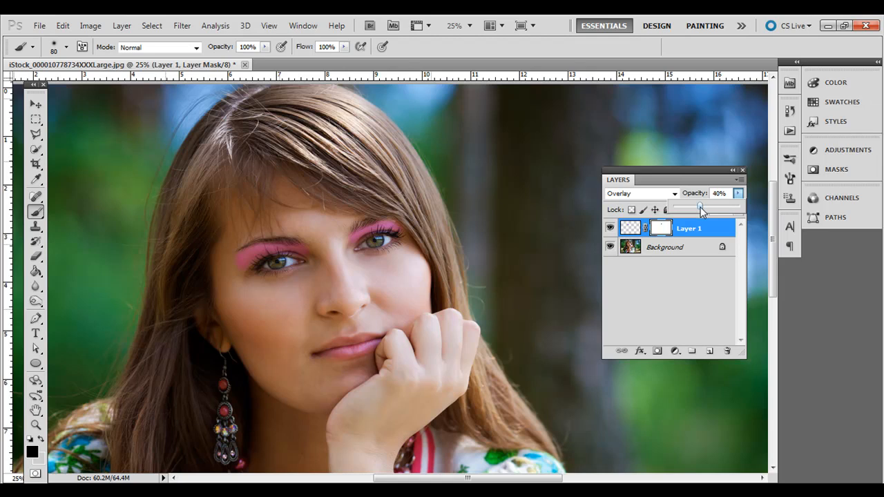
- Lower the eyeshadow layer's opacity to 40%
left_click(36, 119)
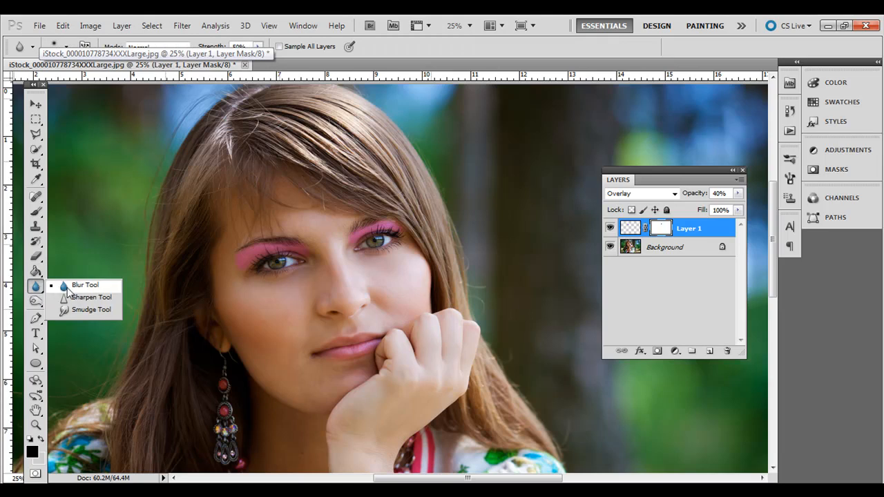
- Blur the eyeshadow edges into the skin with the Blur Tool at 50% strength, then return to the Brush
left_click(92, 310)
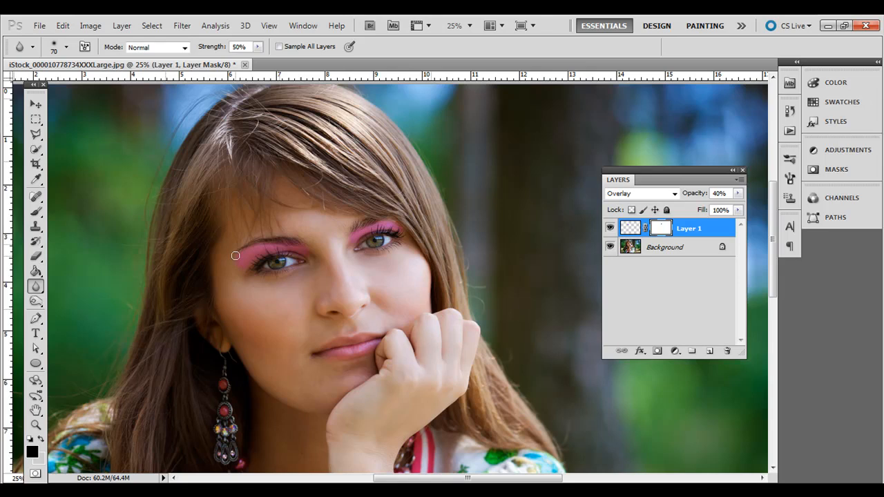
left_click(630, 228)
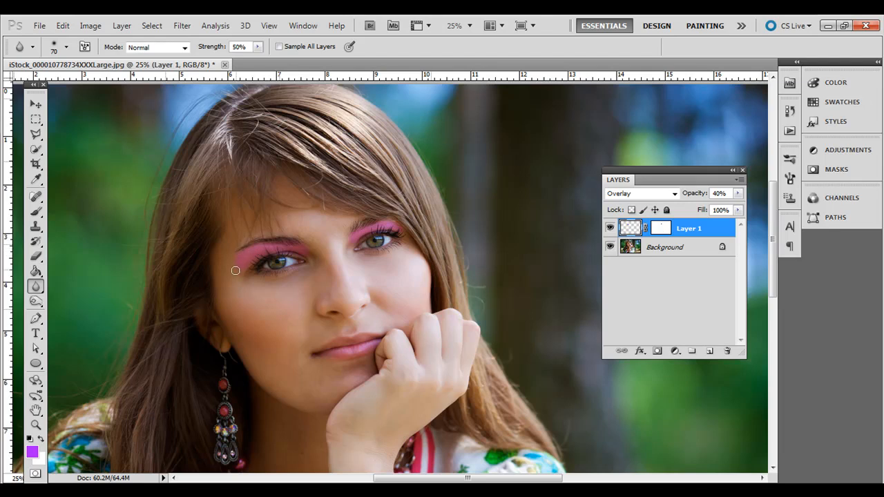
mouse_move(240, 254)
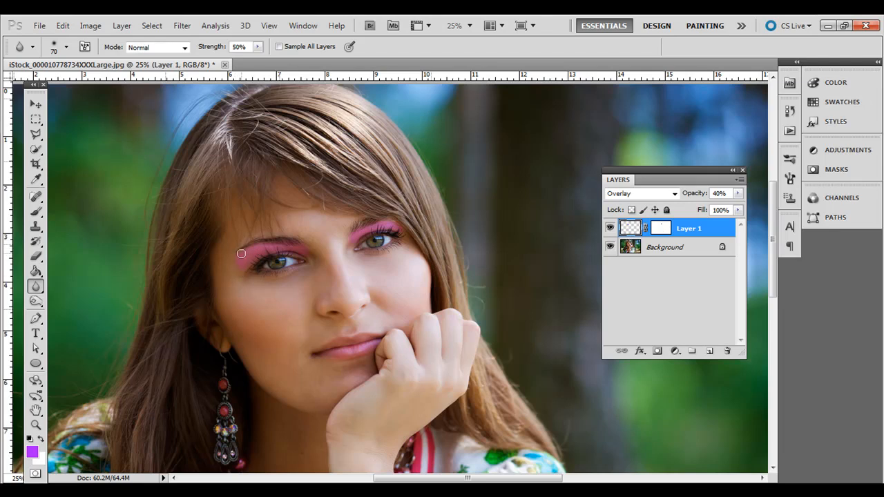
mouse_move(351, 229)
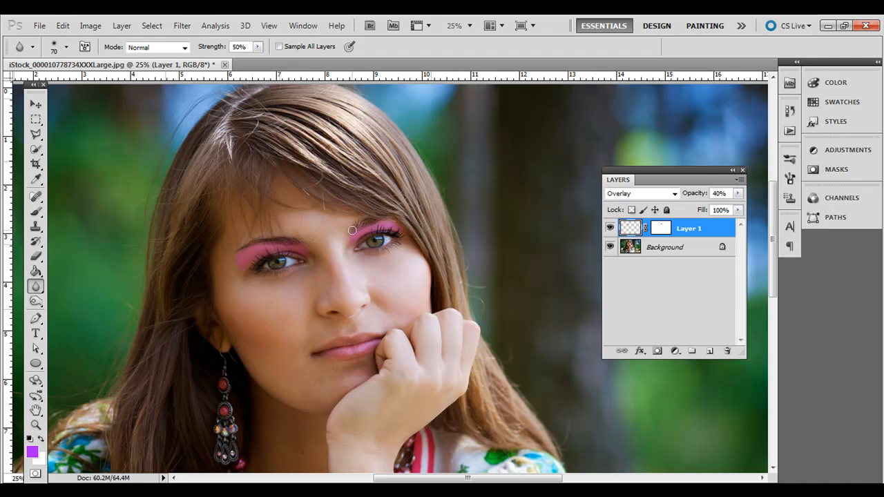
mouse_move(351, 246)
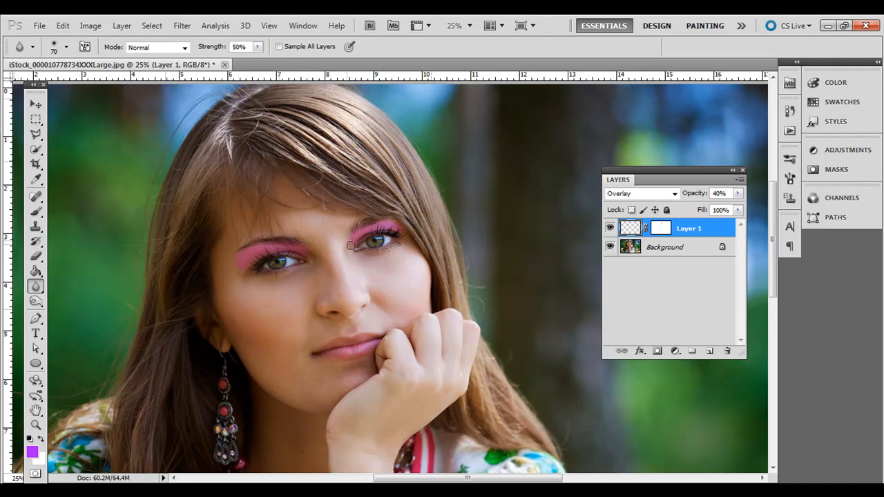
mouse_move(431, 258)
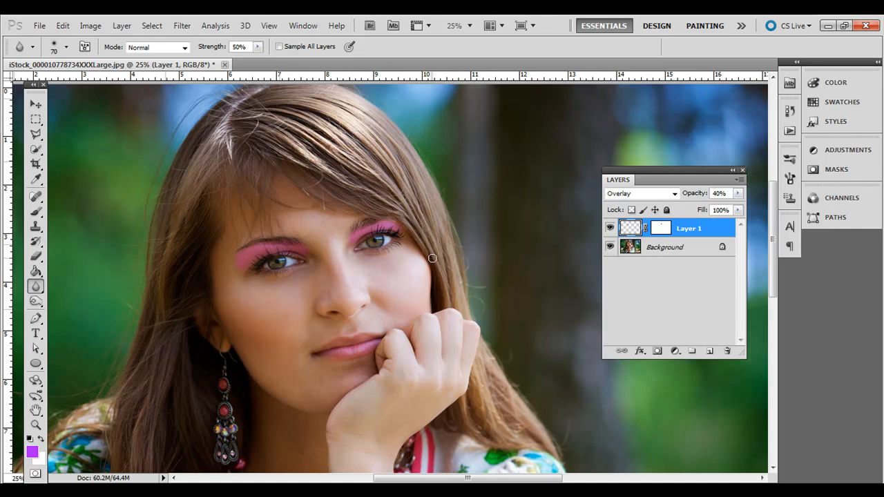
mouse_move(405, 233)
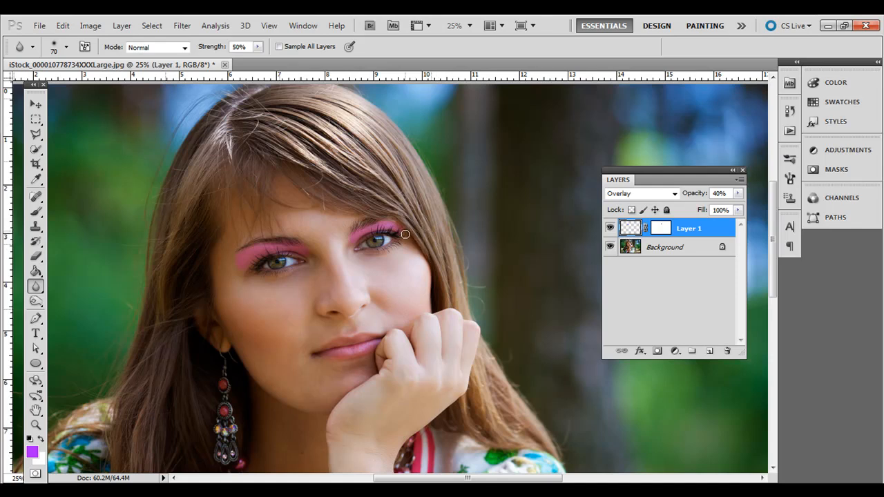
mouse_move(558, 226)
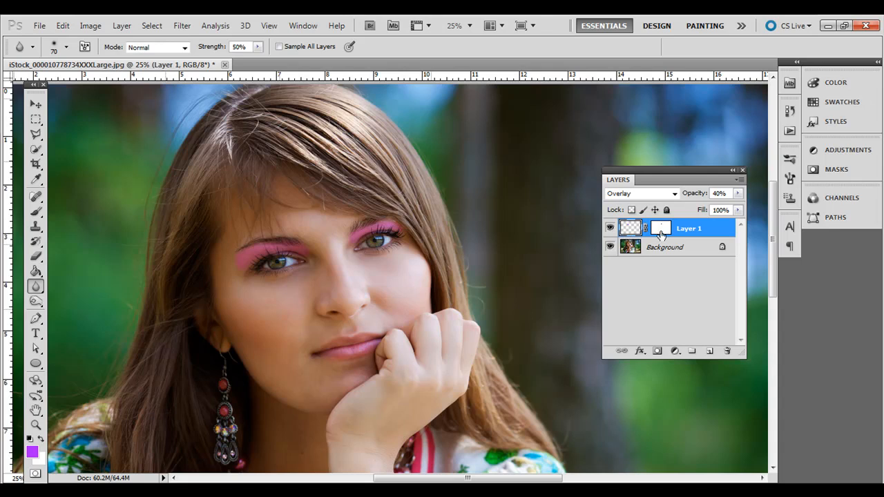
mouse_move(627, 234)
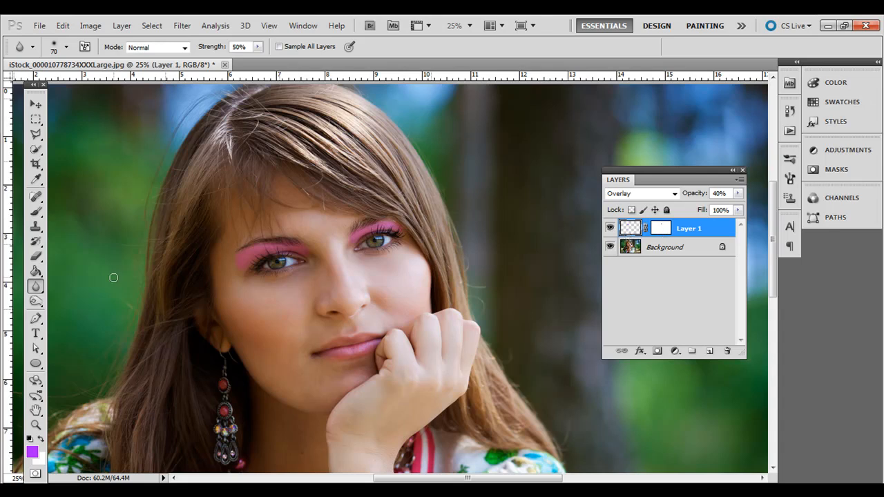
left_click(36, 212)
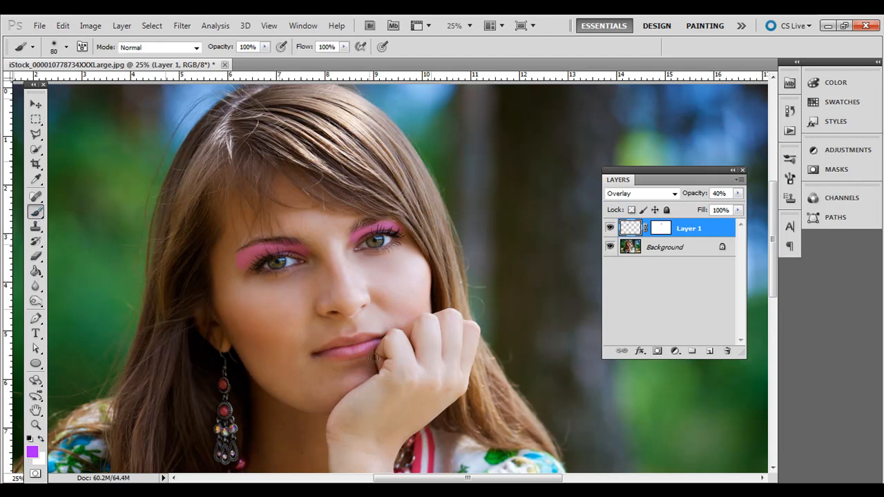
mouse_move(263, 323)
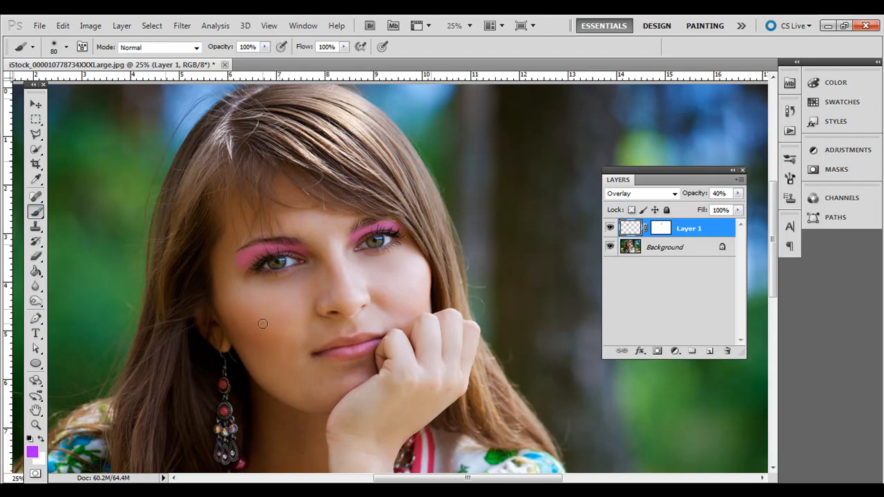
mouse_move(266, 336)
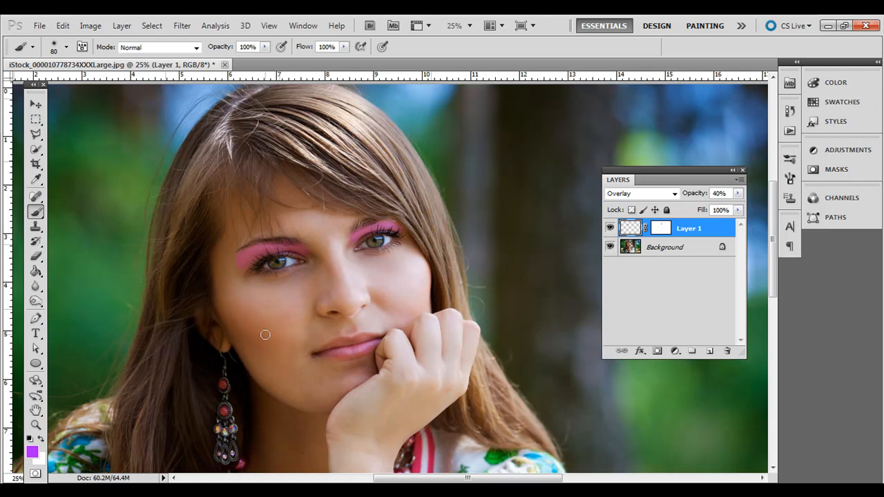
mouse_move(515, 293)
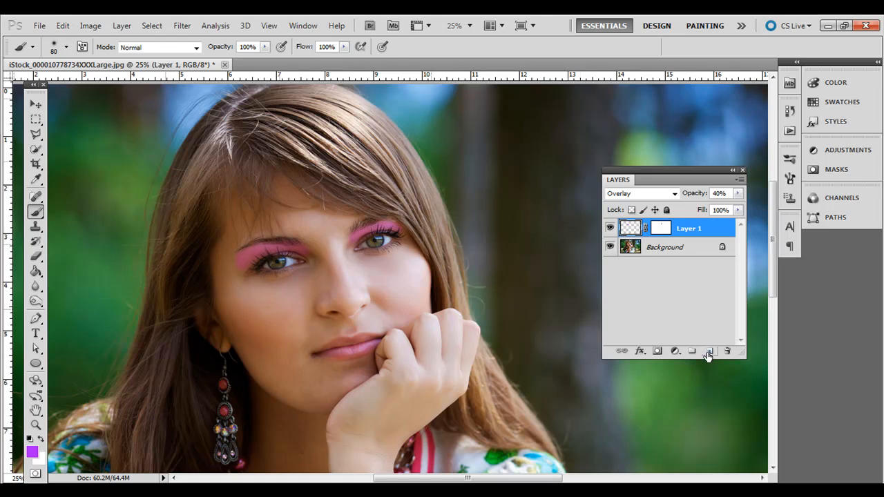
- Add empty Layer 2 for lipstick and set the foreground to bright red #fc2451
left_click(709, 351)
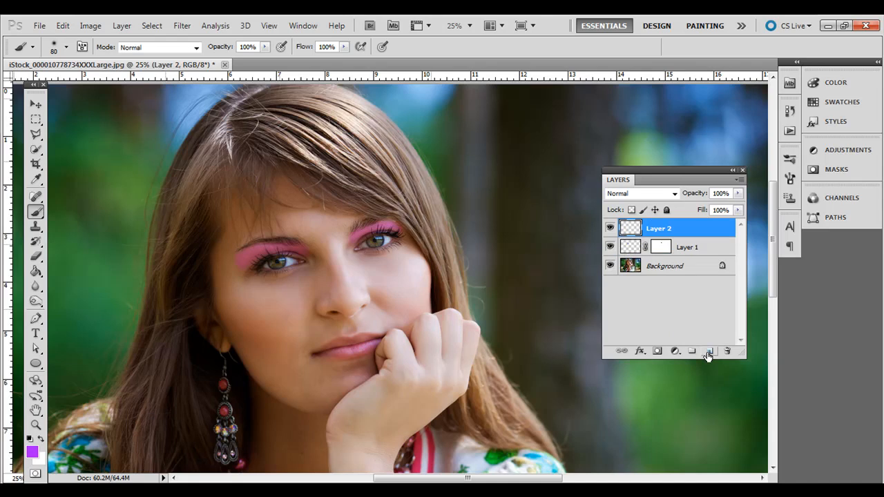
left_click(31, 451)
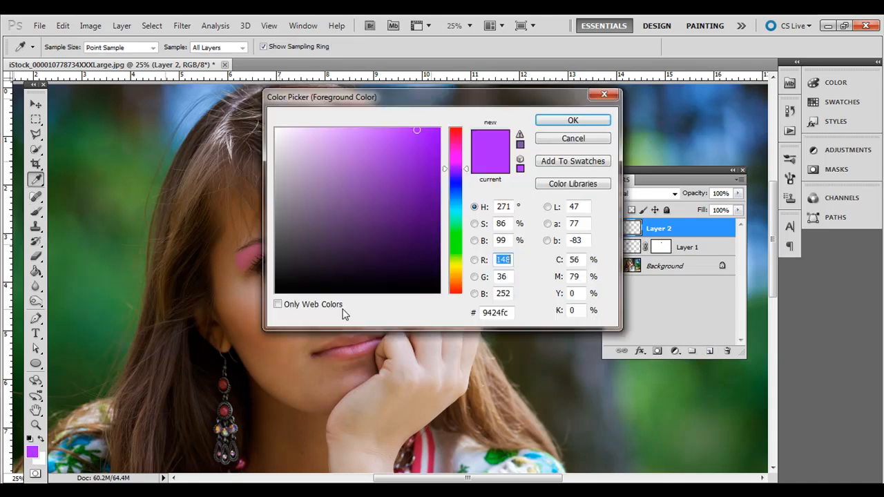
left_click(456, 136)
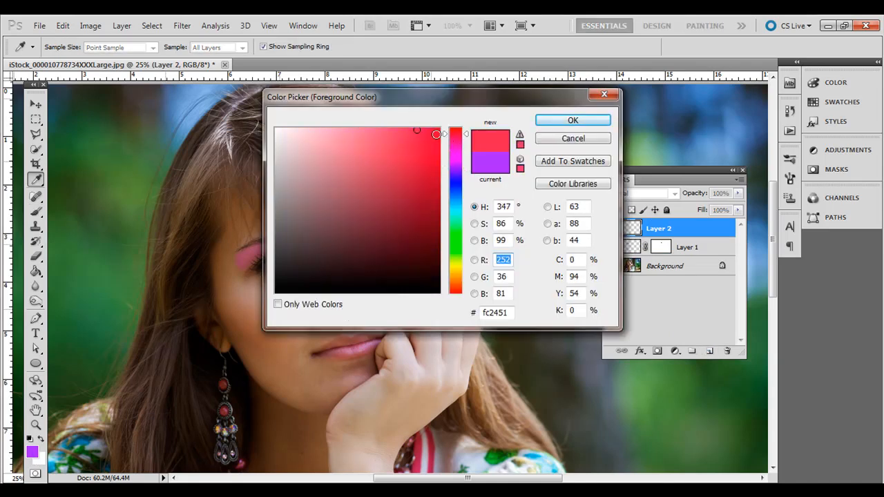
left_click(420, 163)
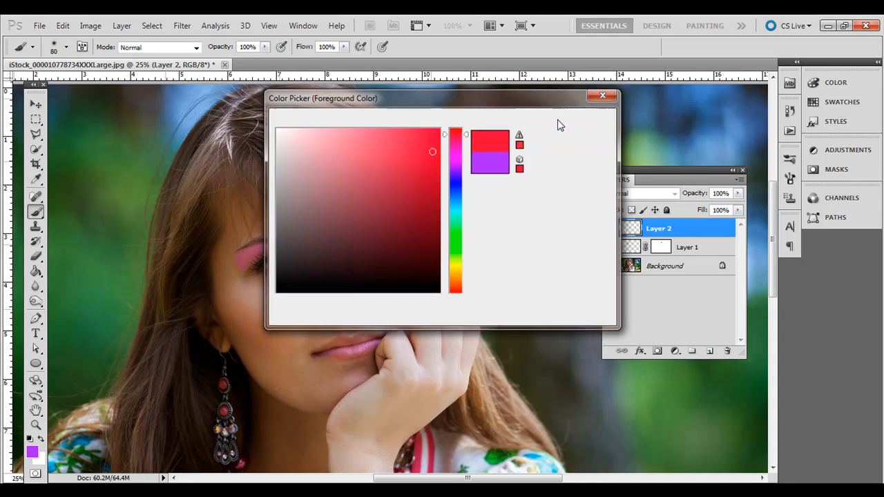
left_click(602, 94)
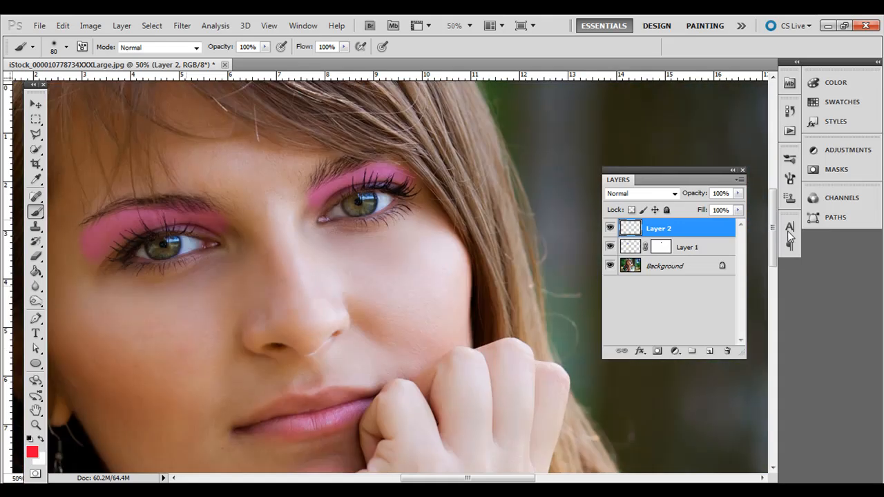
- Dab red on the upper lip, then outline the whole mouth with the Polygonal Lasso
scroll("down", 3)
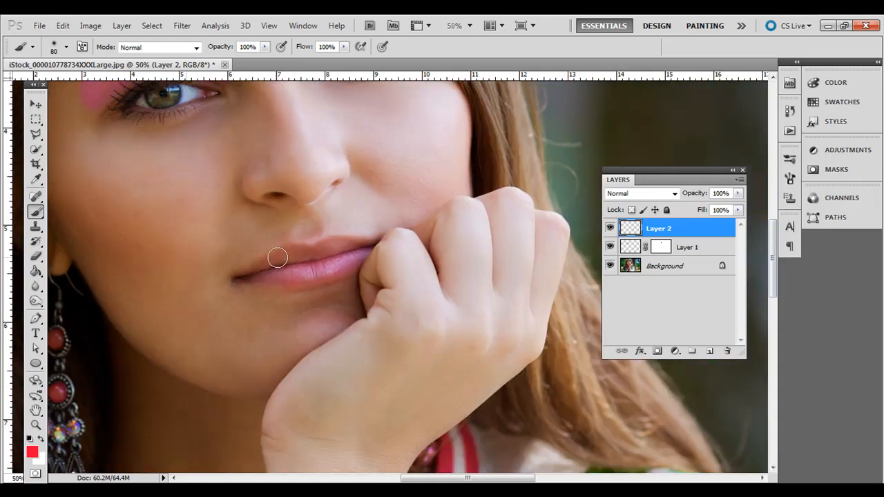
left_click_drag(276, 258, 315, 255)
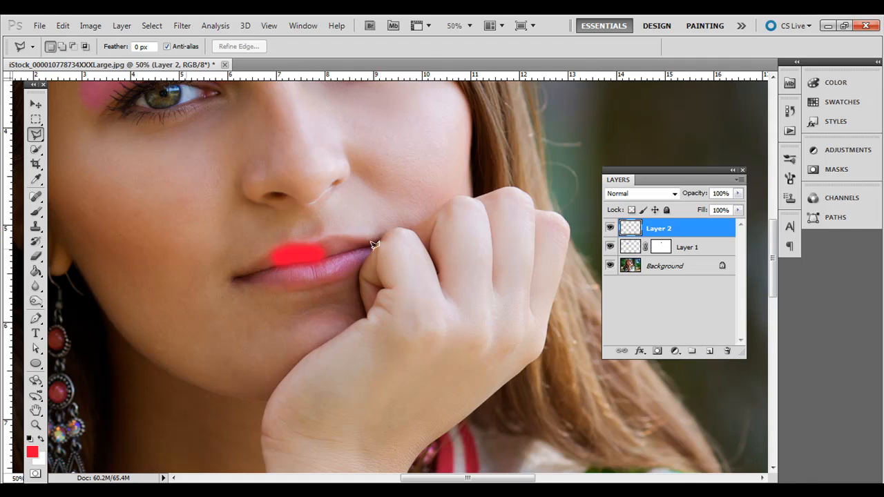
mouse_move(362, 268)
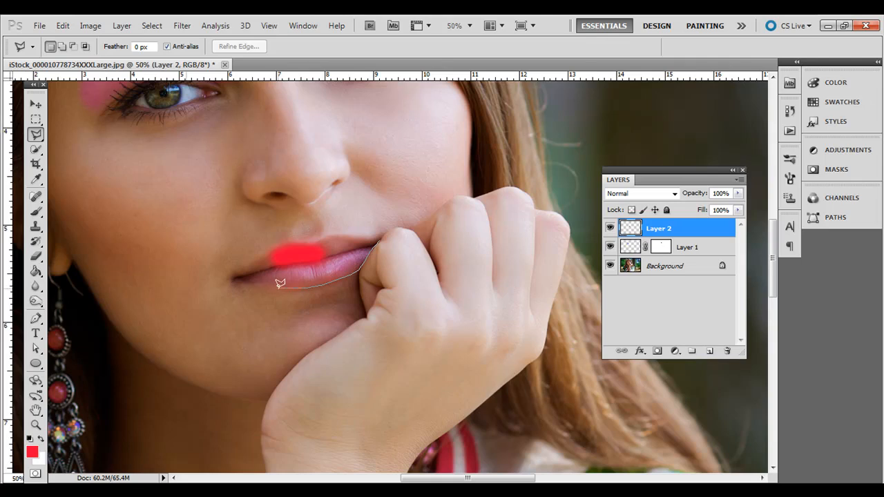
mouse_move(301, 270)
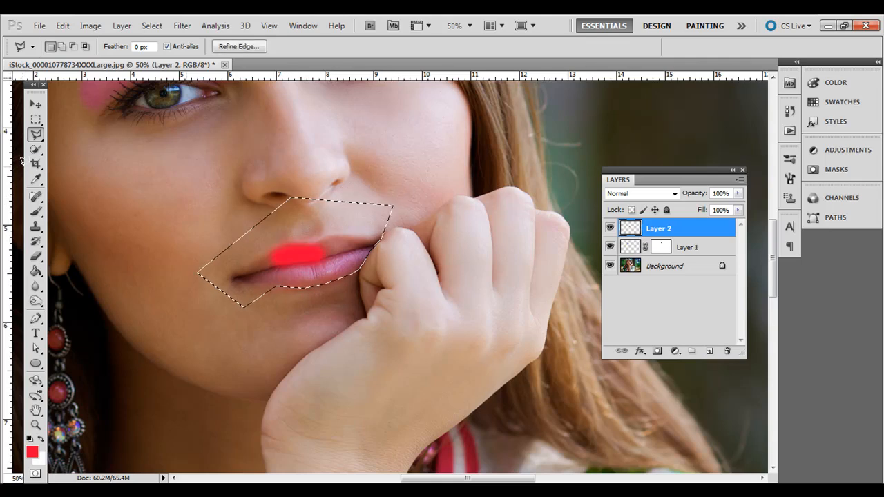
left_click(36, 212)
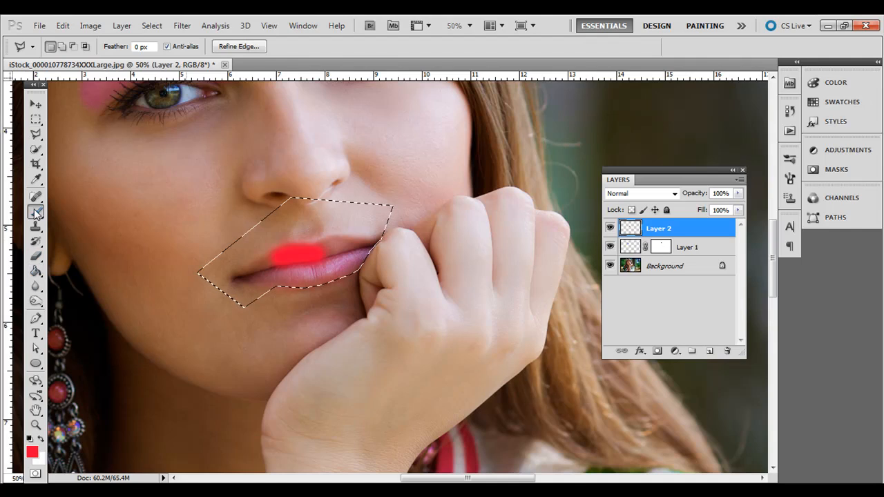
left_click(35, 213)
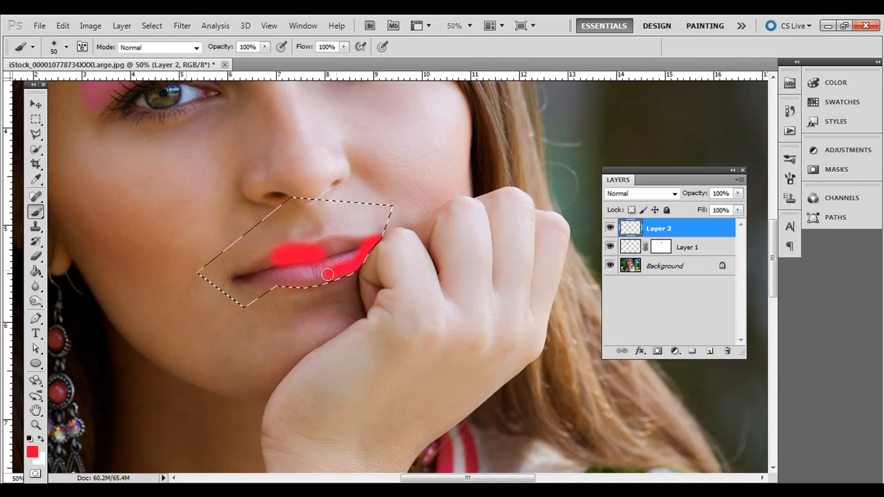
- Brush solid red over the upper and lower lips inside the mouth selection
left_click_drag(329, 275, 282, 279)
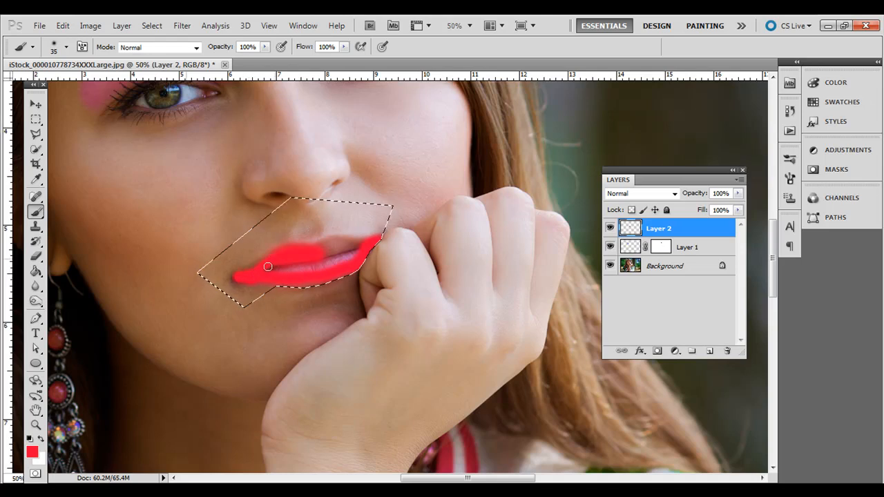
left_click_drag(268, 268, 346, 241)
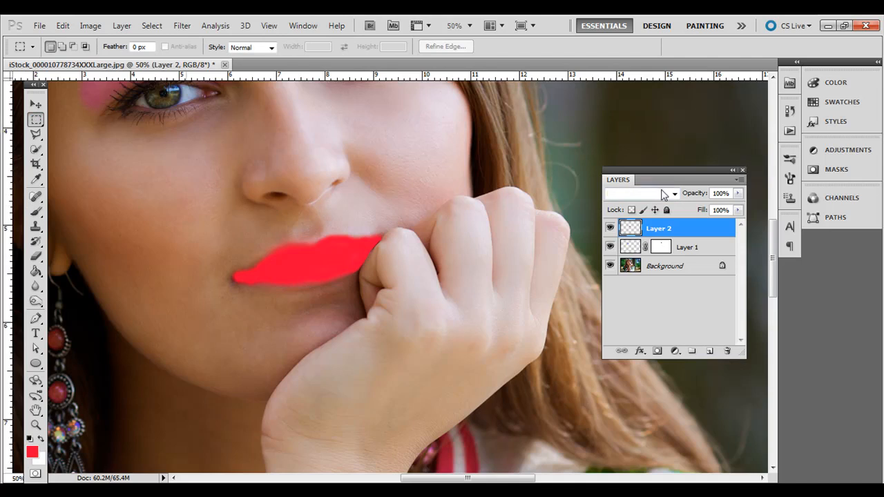
- Blend Layer 2 in Overlay at 18% opacity, toggling its visibility to compare
left_click(639, 194)
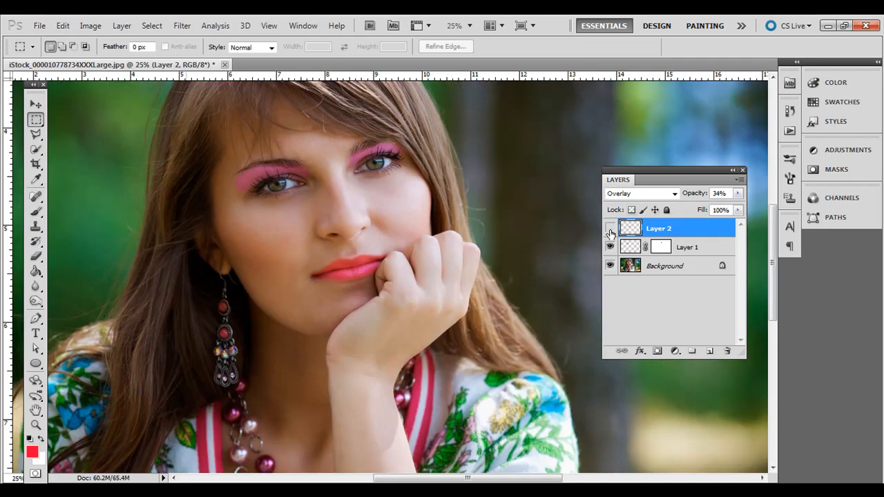
left_click(610, 228)
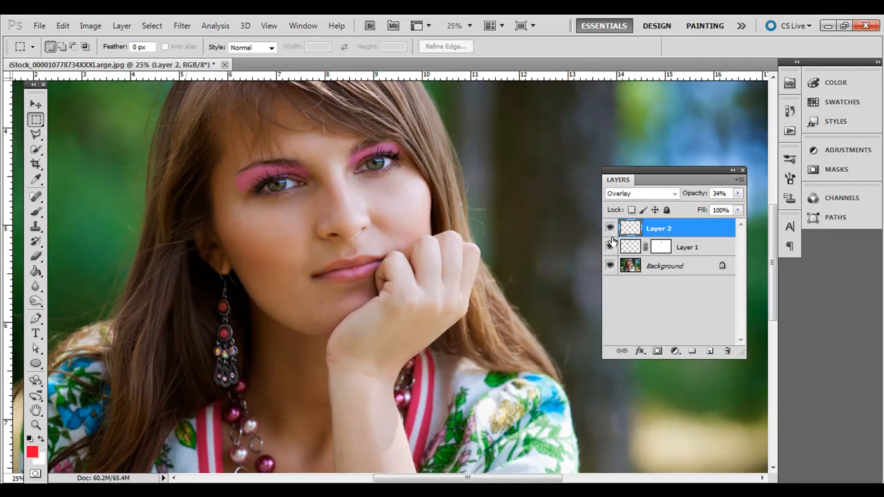
left_click(737, 193)
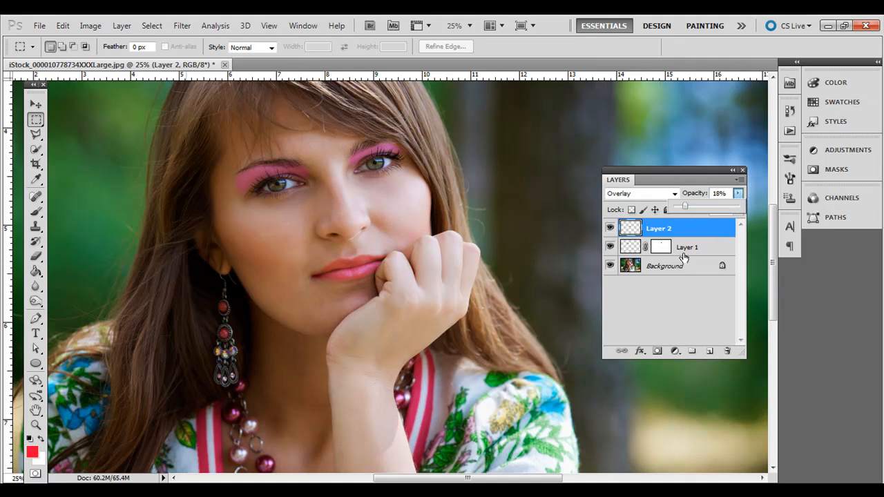
left_click(688, 246)
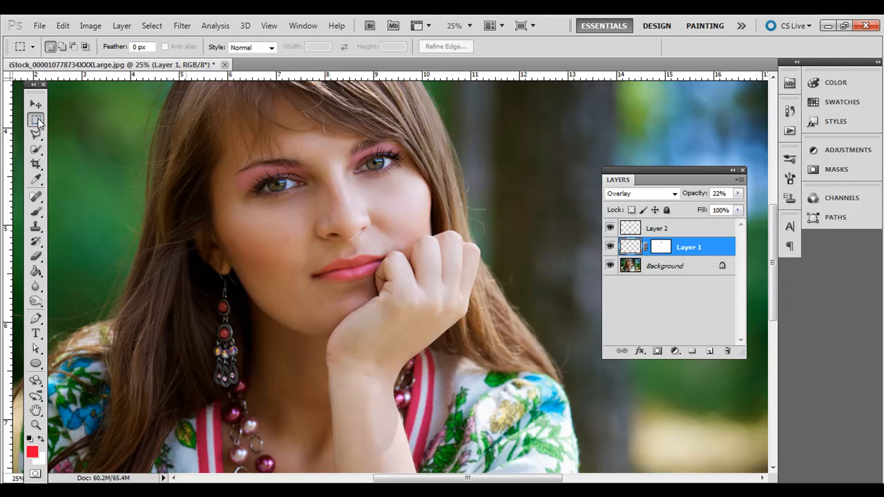
- Lower the eyeshadow Layer 1 to 12% opacity
left_click(35, 211)
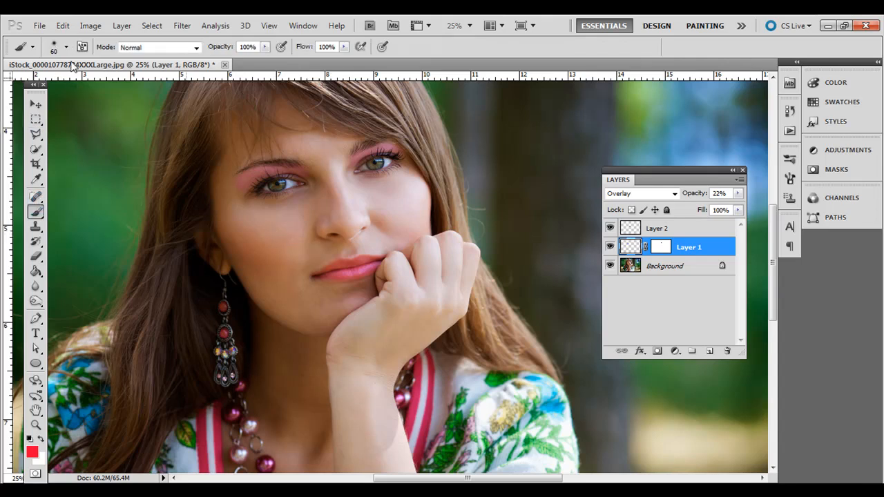
left_click(66, 47)
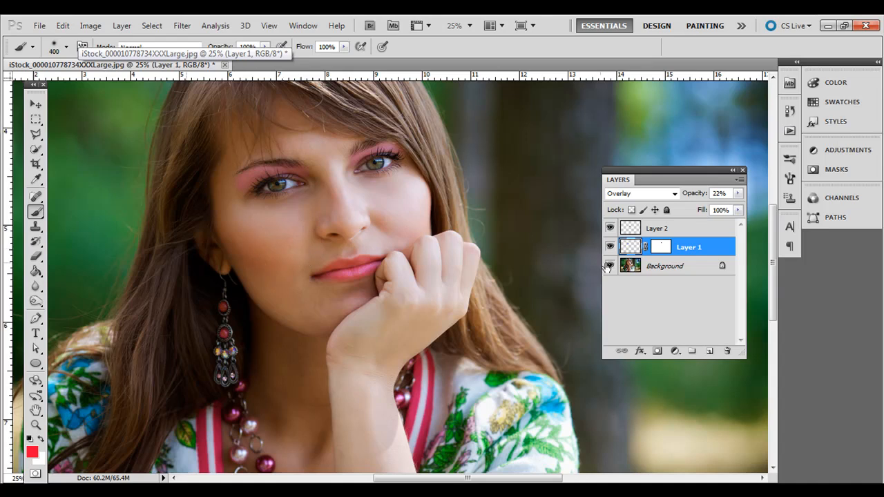
- Add Layer 3 on top and dab yellow-orange blush on both cheeks
left_click(710, 351)
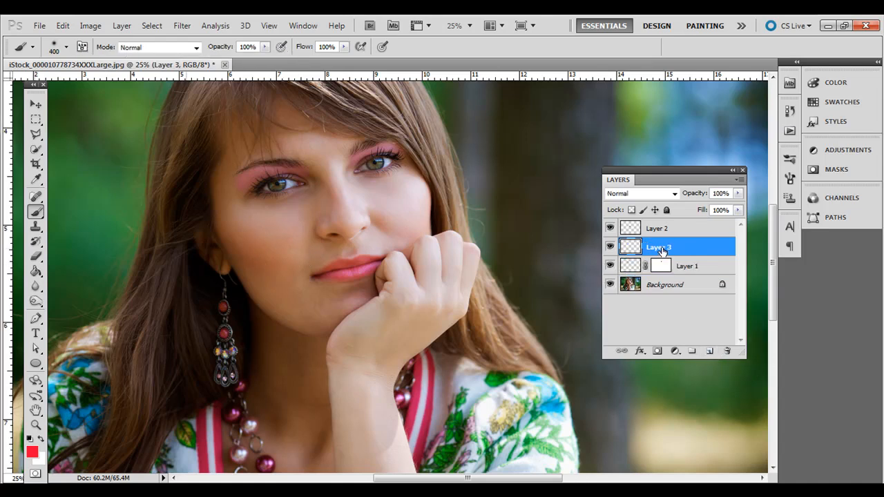
left_click_drag(657, 246, 658, 228)
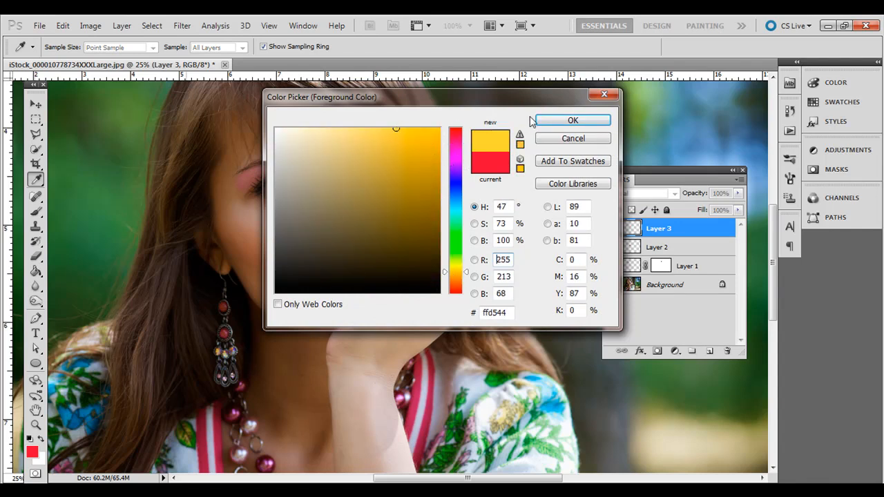
left_click(572, 120)
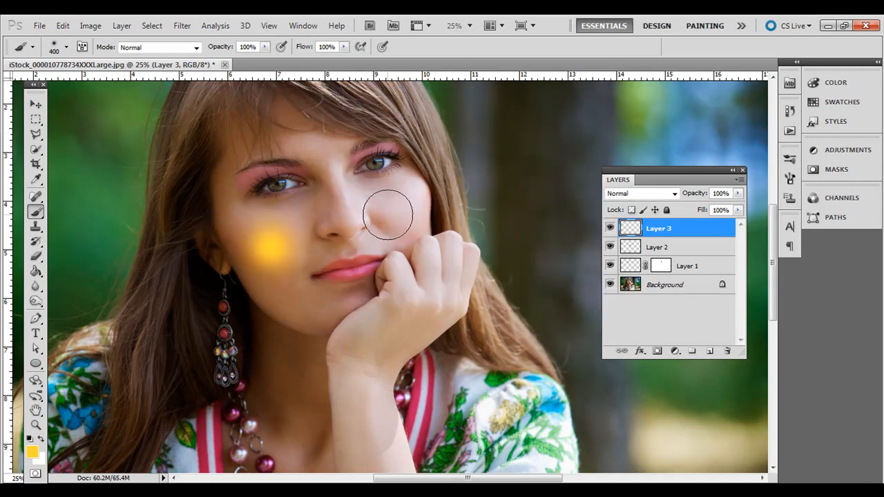
left_click(387, 214)
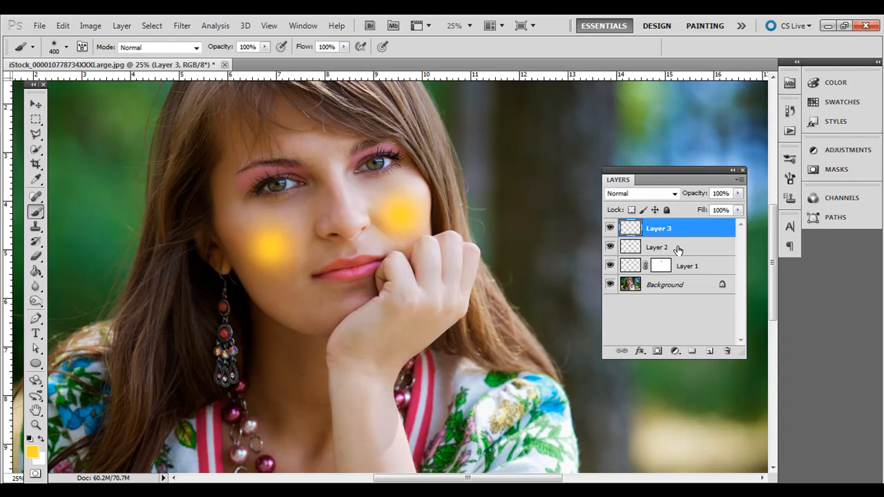
- Blend the blush Layer 3 in Overlay at 17% opacity for a faint warm glow
left_click(638, 194)
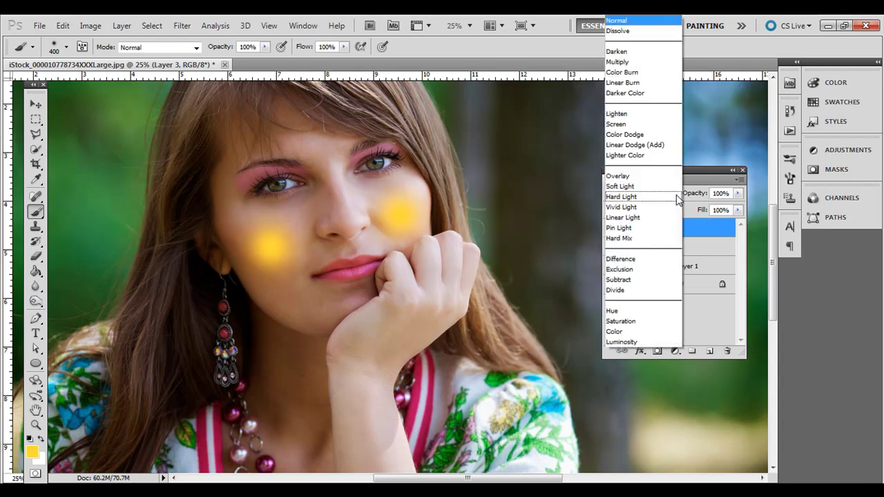
left_click(618, 175)
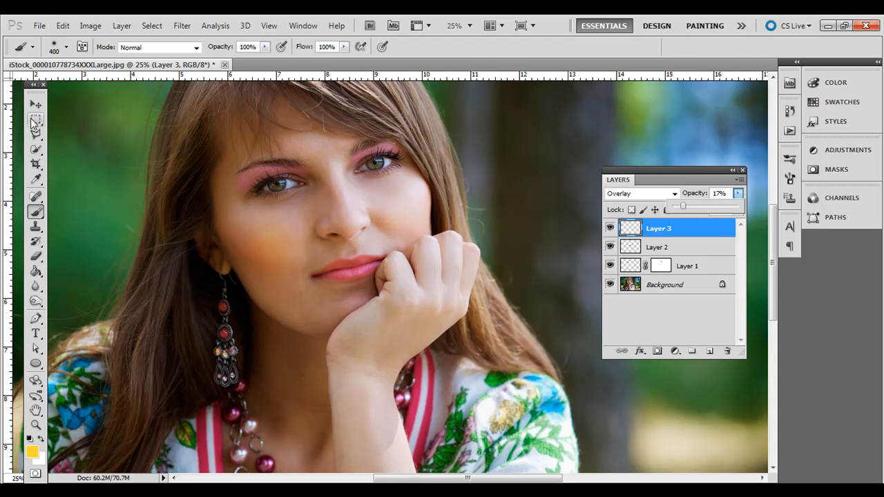
left_click(36, 119)
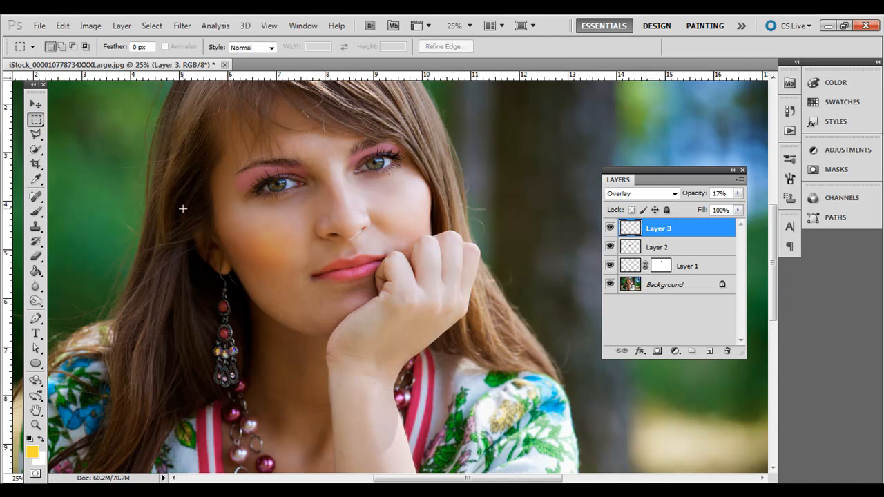